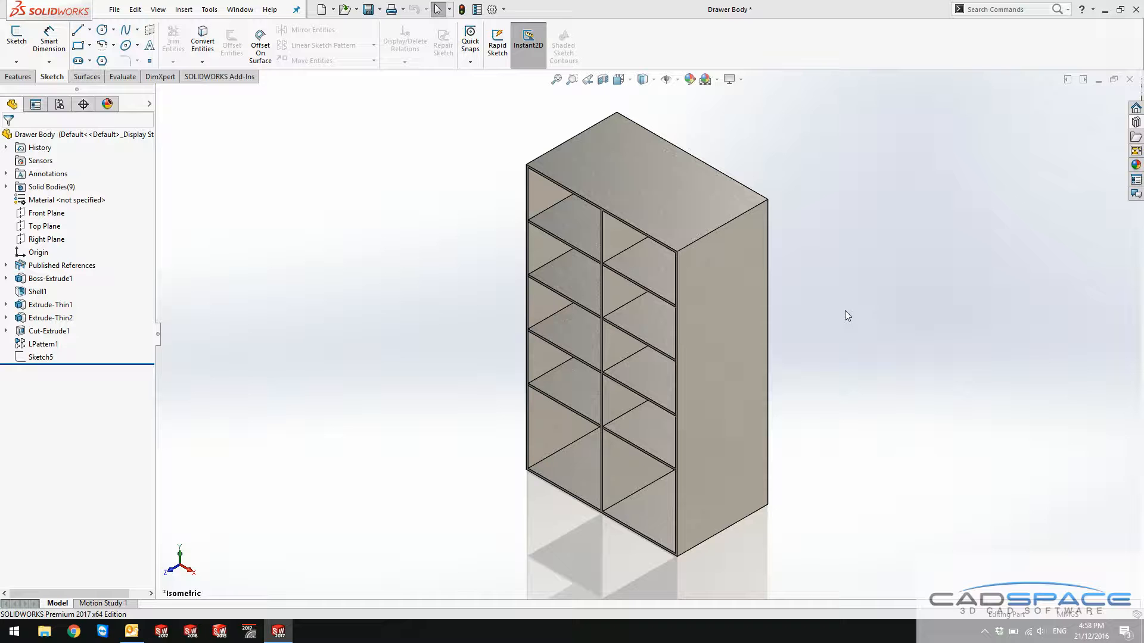
{"action": "mouse_move", "coordinate": [827, 352]}
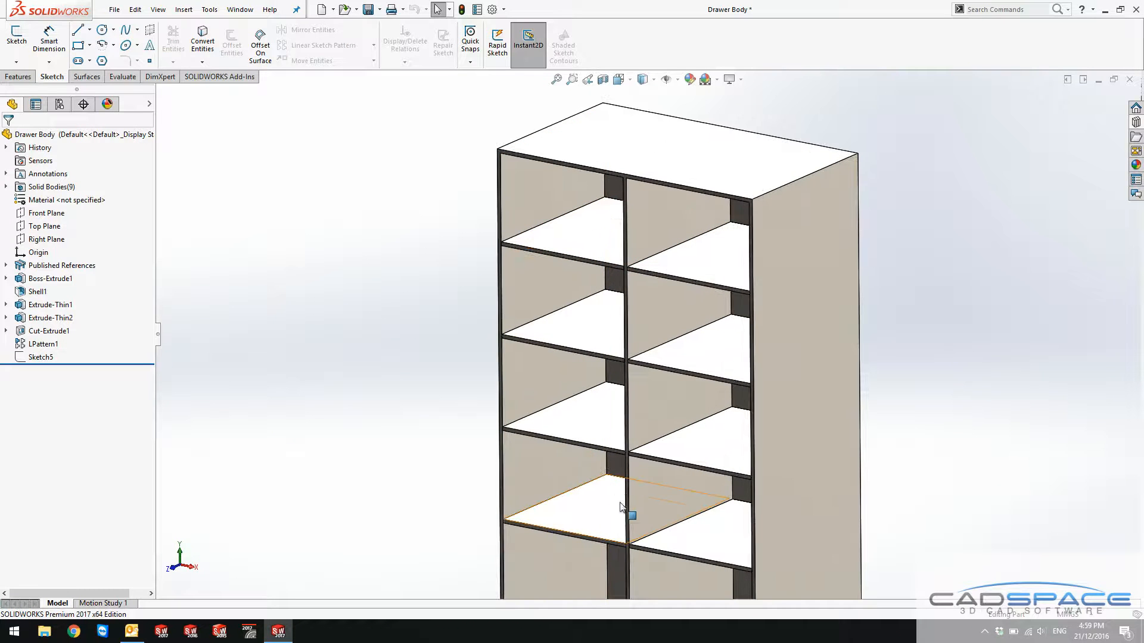
{"action": "mouse_move", "coordinate": [624, 507]}
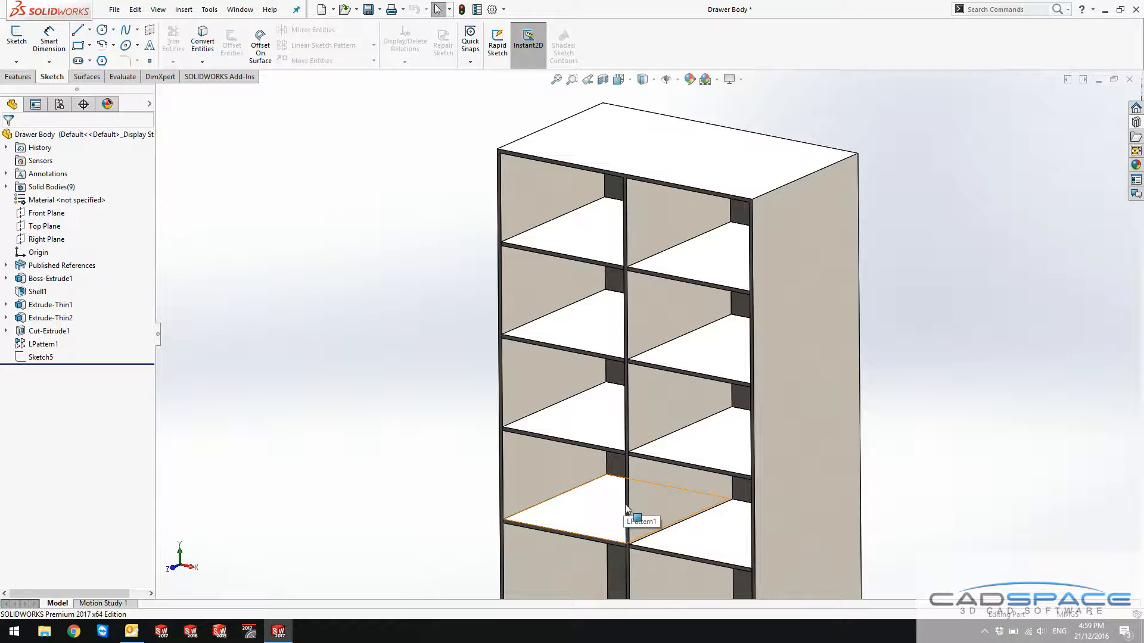
Create a new SOLIDWORKS part document
{"action": "left_click", "coordinate": [114, 9]}
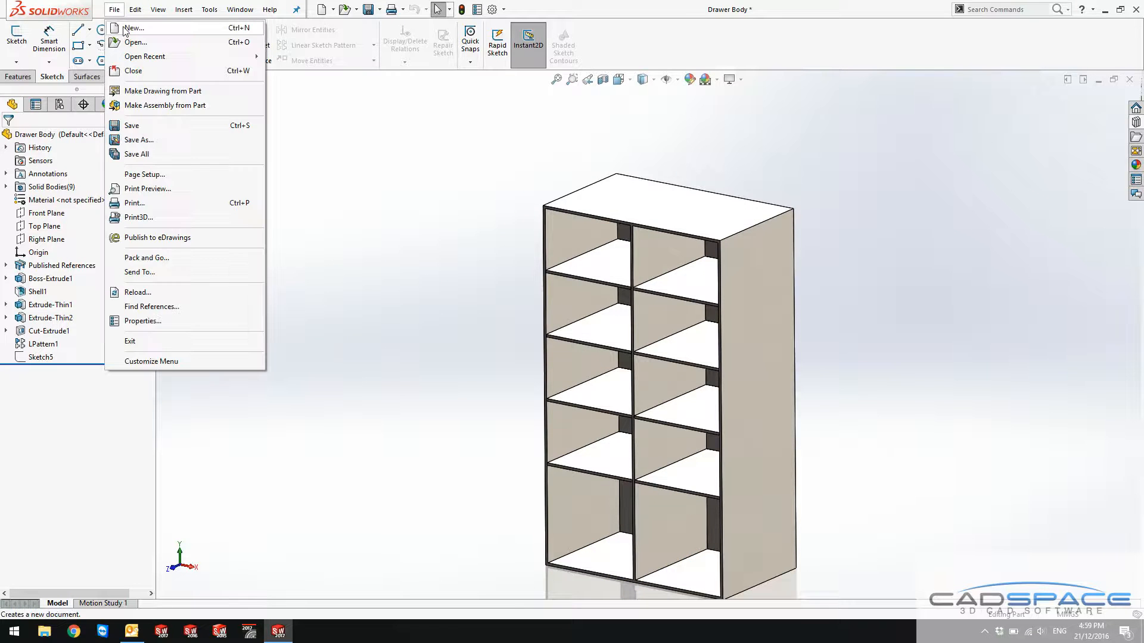
{"action": "left_click", "coordinate": [133, 28]}
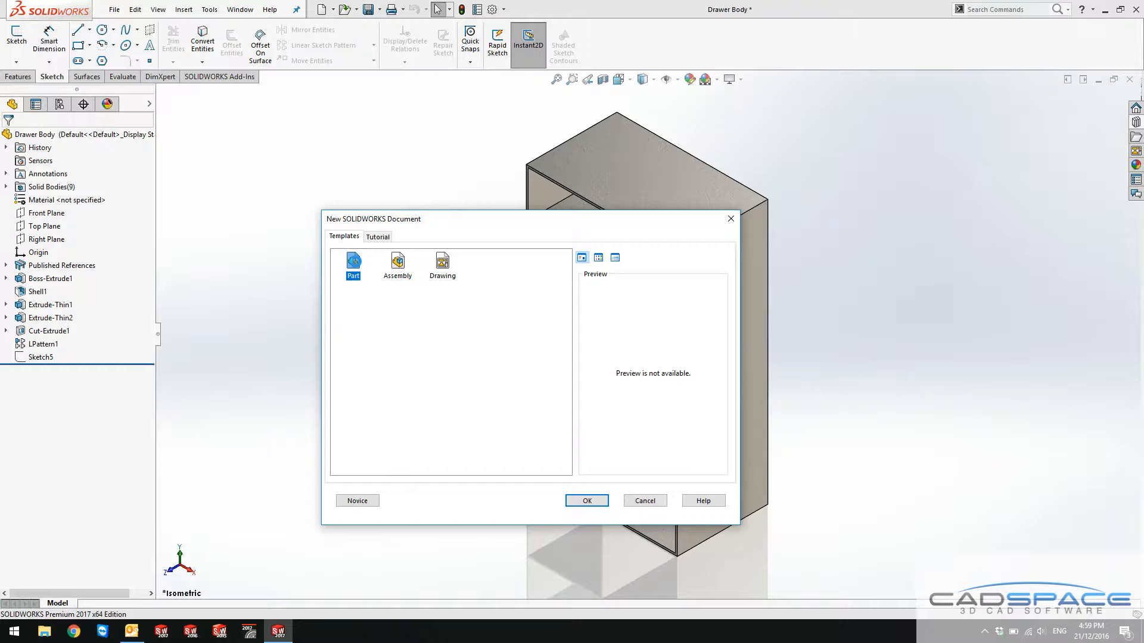
{"action": "left_click", "coordinate": [586, 500]}
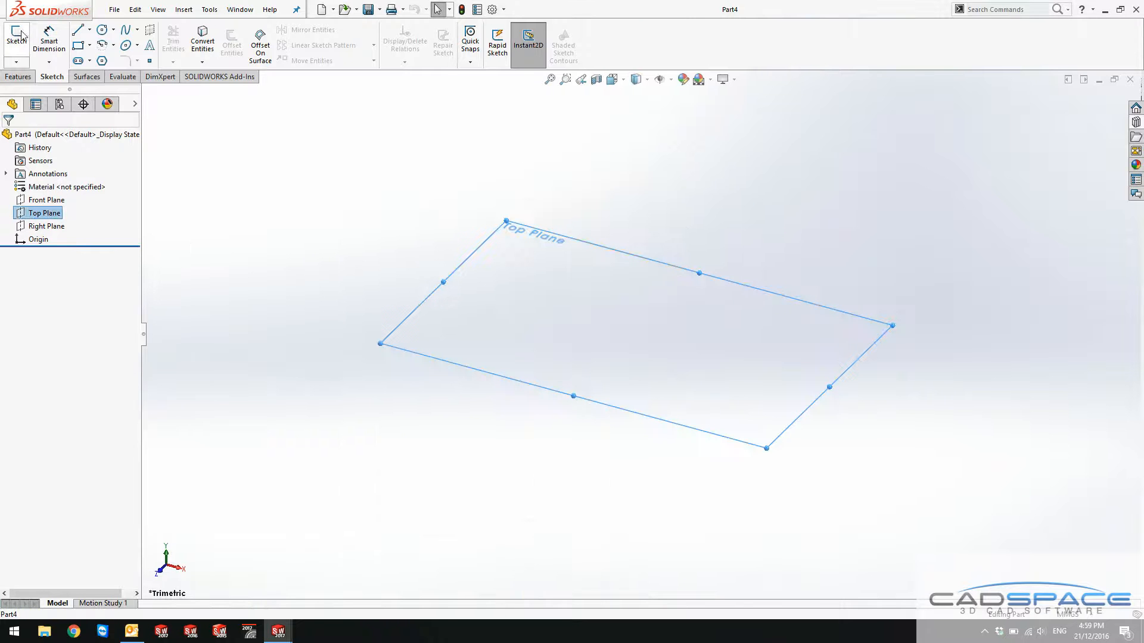
Sketch a centre rectangle on the top plane, dimensioned 470 by 385 mm
{"action": "left_click", "coordinate": [17, 29]}
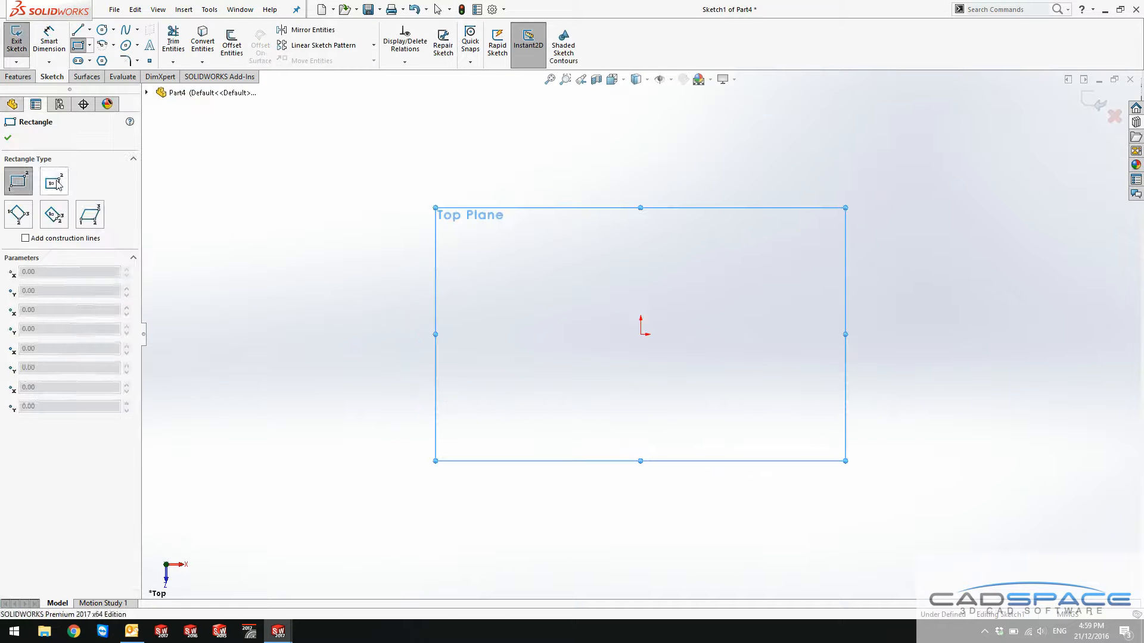
{"action": "left_click", "coordinate": [52, 181]}
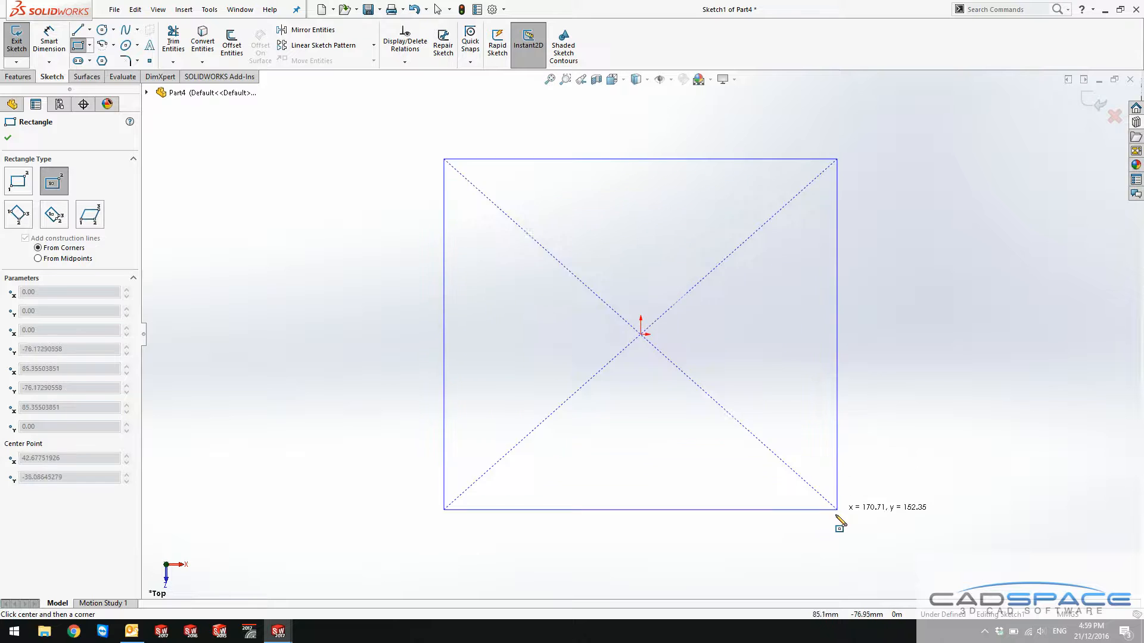
{"action": "left_click", "coordinate": [49, 38]}
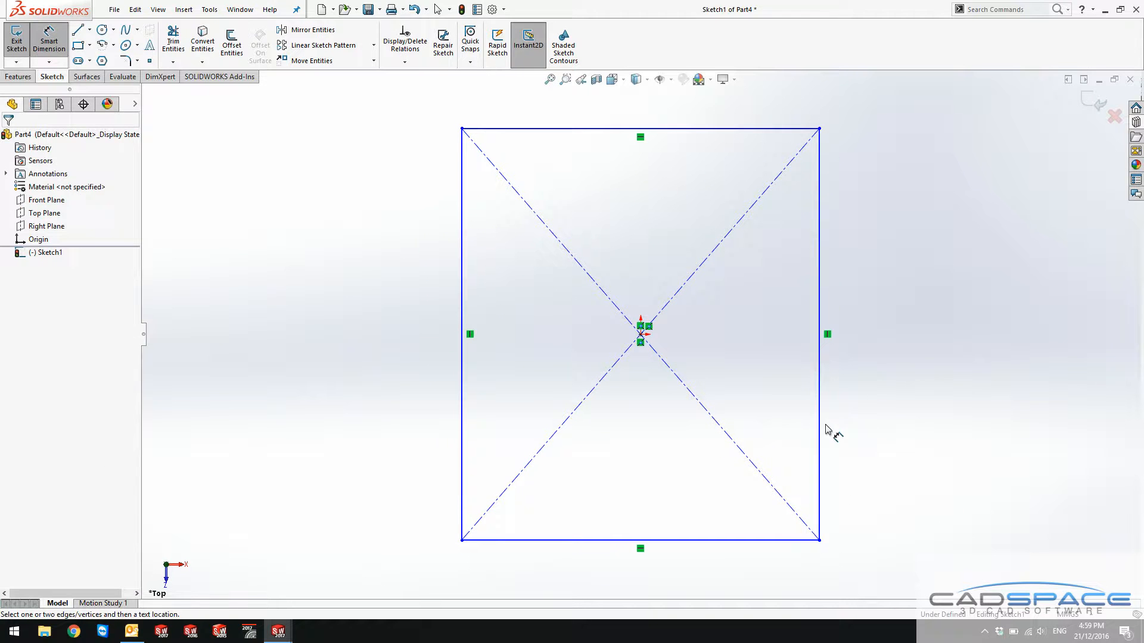
{"action": "left_click", "coordinate": [819, 334]}
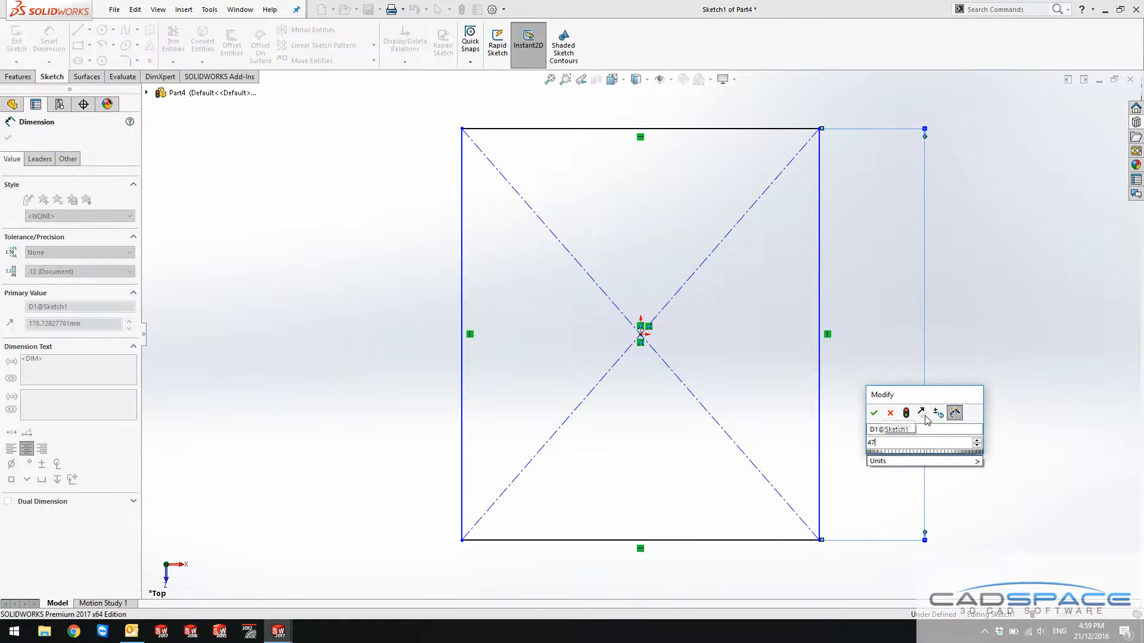
{"action": "left_click", "coordinate": [874, 413]}
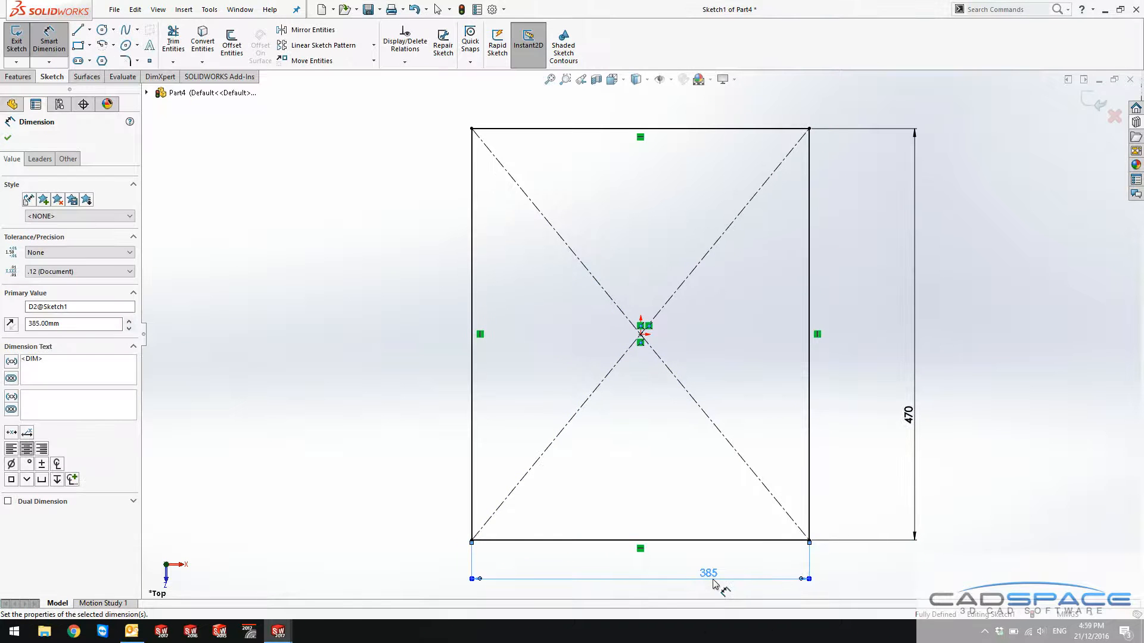
{"action": "left_click", "coordinate": [17, 77]}
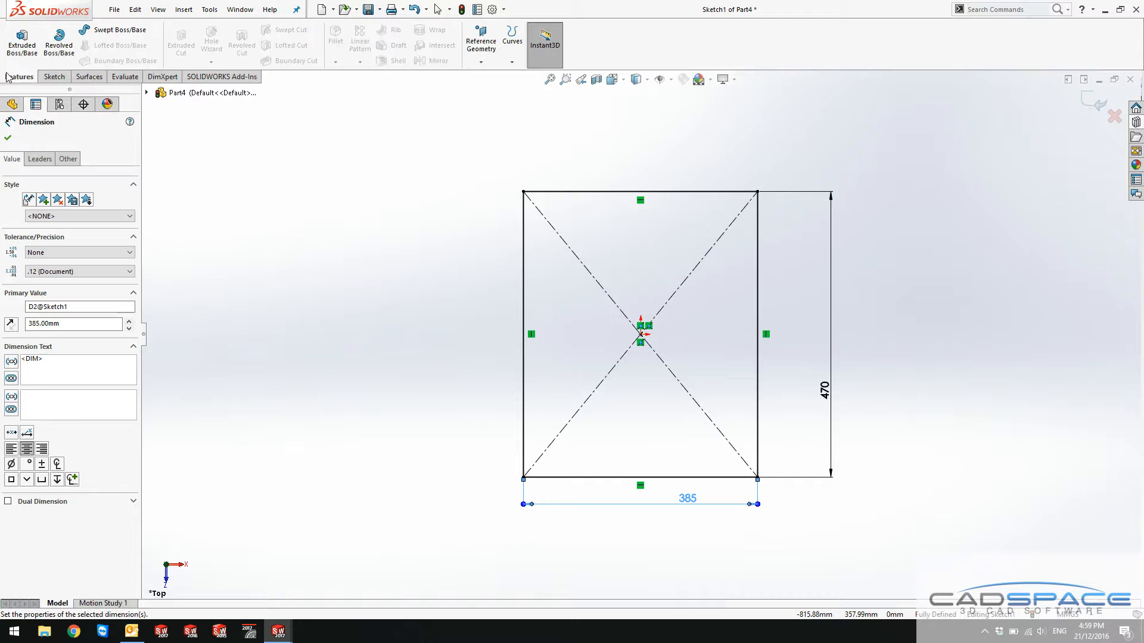
Extrude the rectangle 240 mm, then shell it 10 mm with the top face removed
{"action": "left_click", "coordinate": [21, 41]}
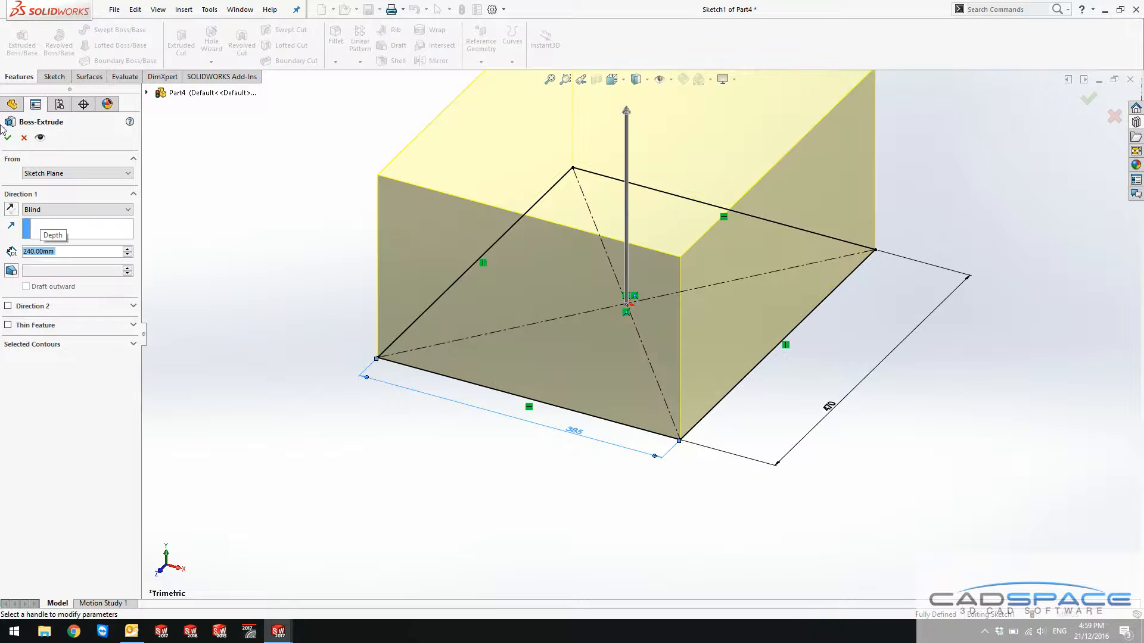
{"action": "left_click", "coordinate": [1088, 98]}
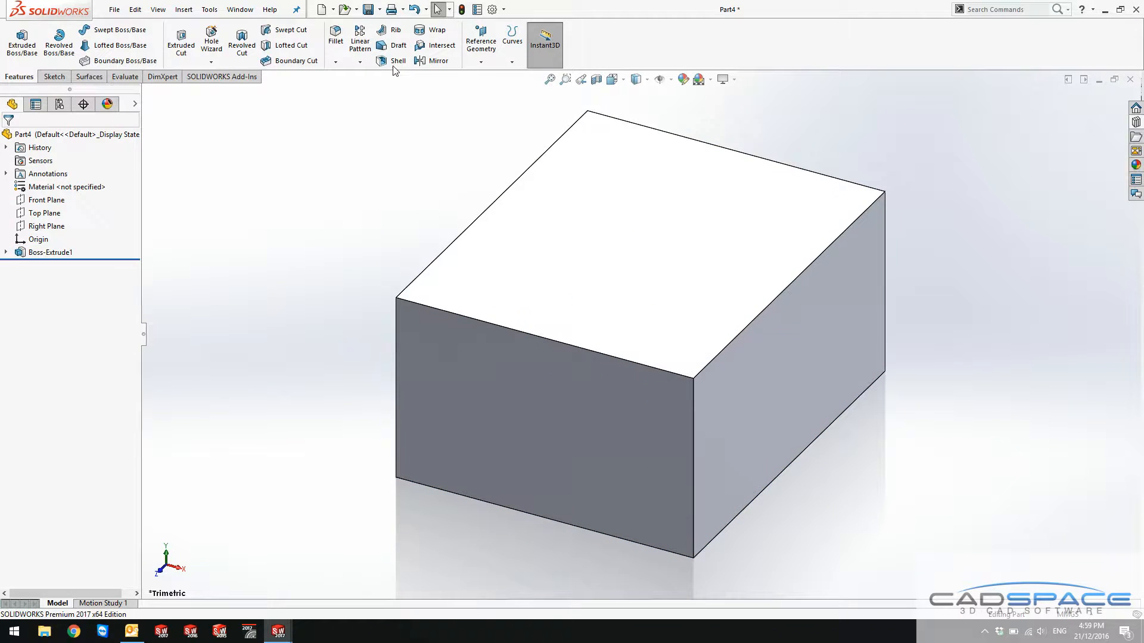
{"action": "left_click", "coordinate": [398, 61]}
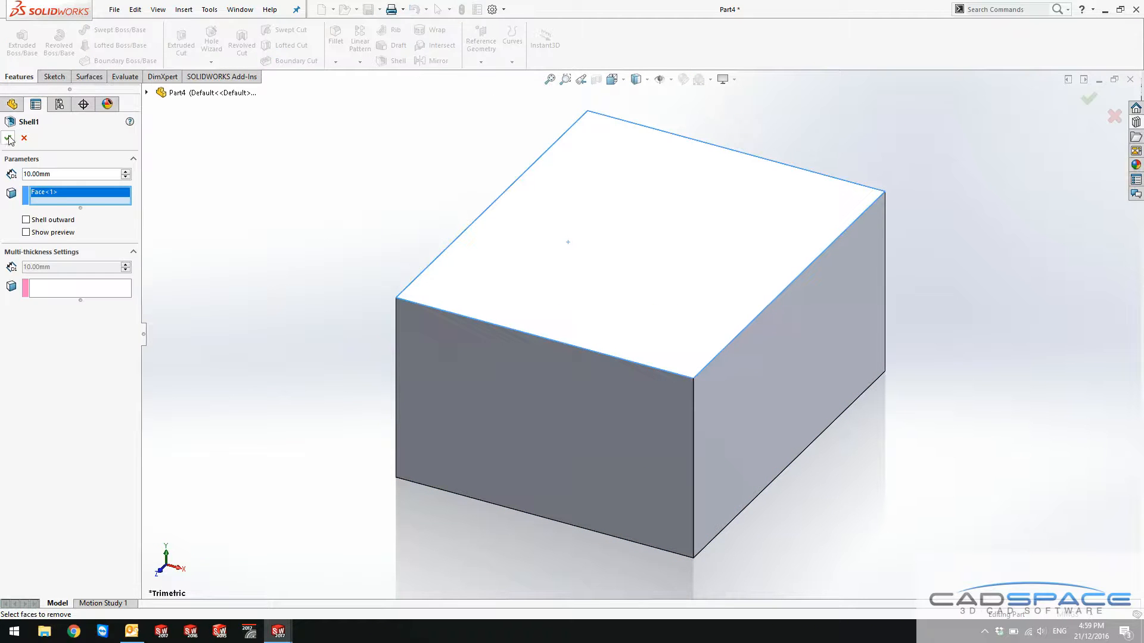
{"action": "left_click", "coordinate": [10, 139]}
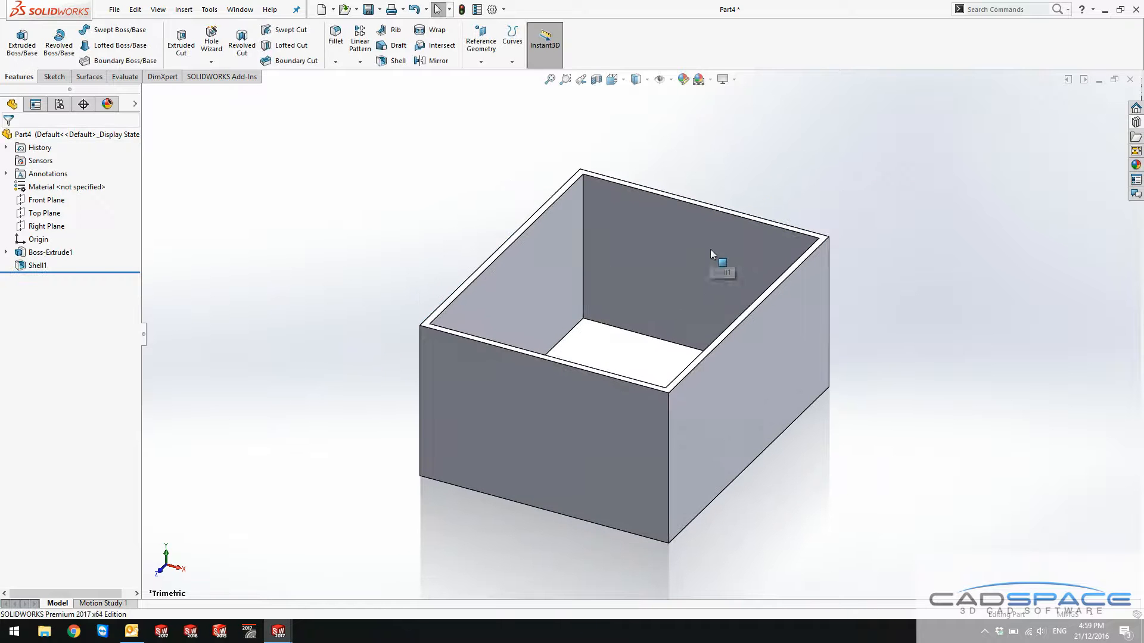
{"action": "mouse_move", "coordinate": [688, 243]}
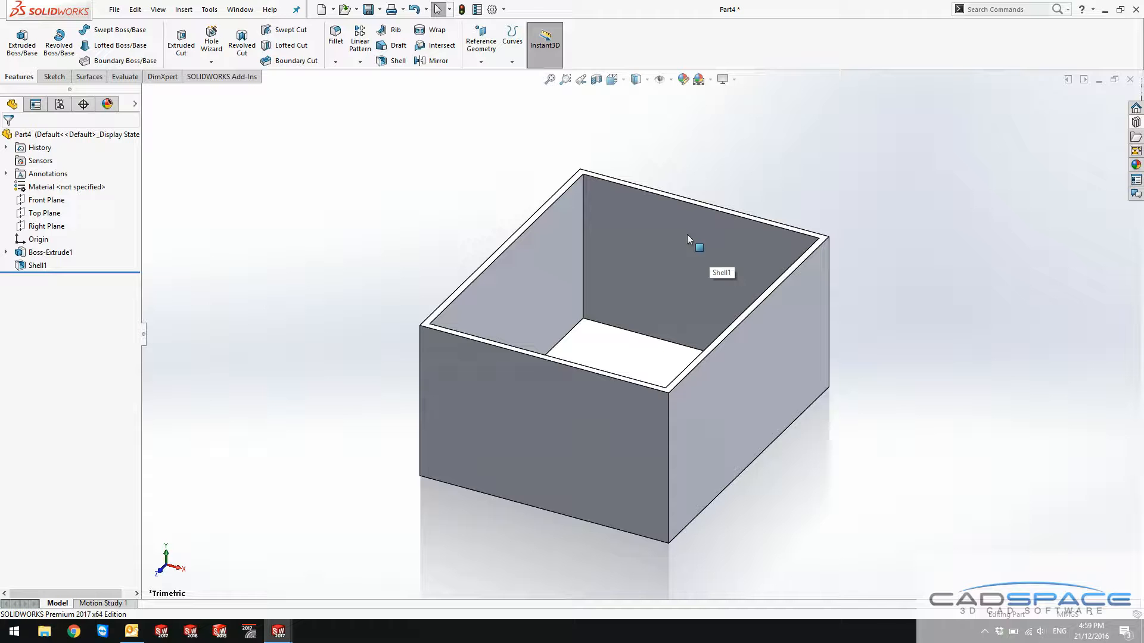
{"action": "mouse_move", "coordinate": [312, 149]}
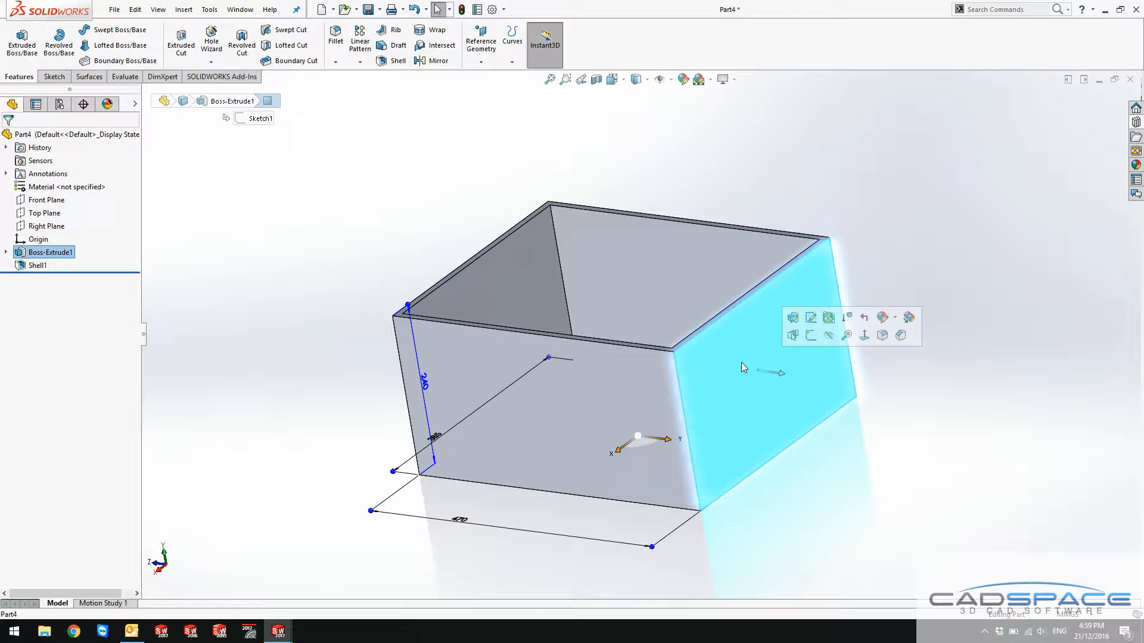
Sketch a horizontal line 120 mm up on the side face, with a midpoint point
{"action": "left_click", "coordinate": [793, 317]}
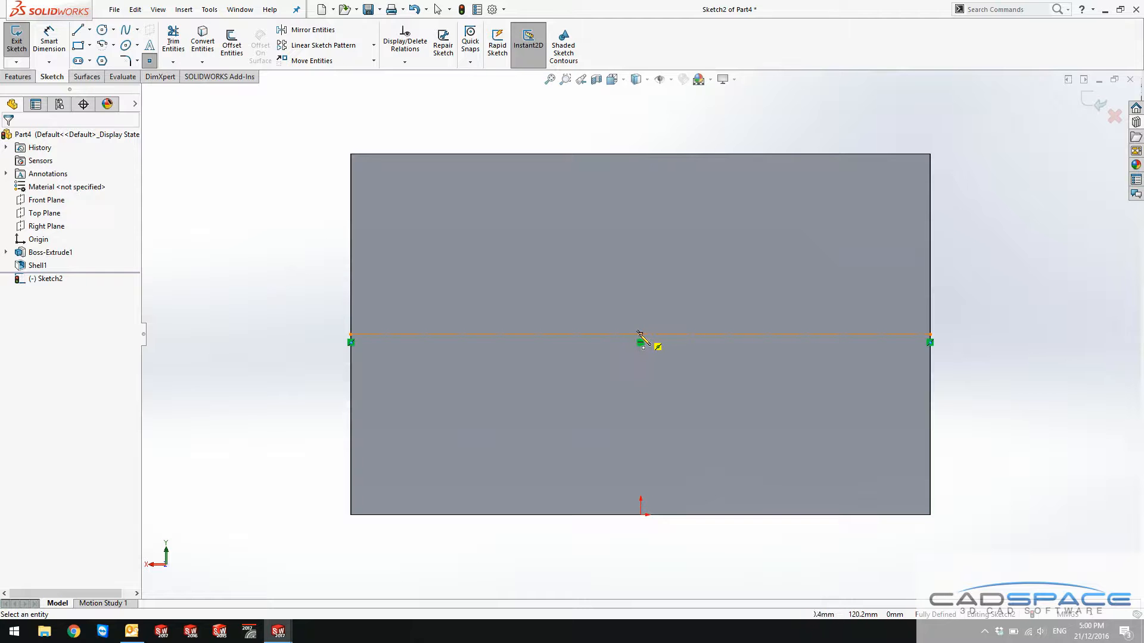
{"action": "left_click", "coordinate": [640, 338]}
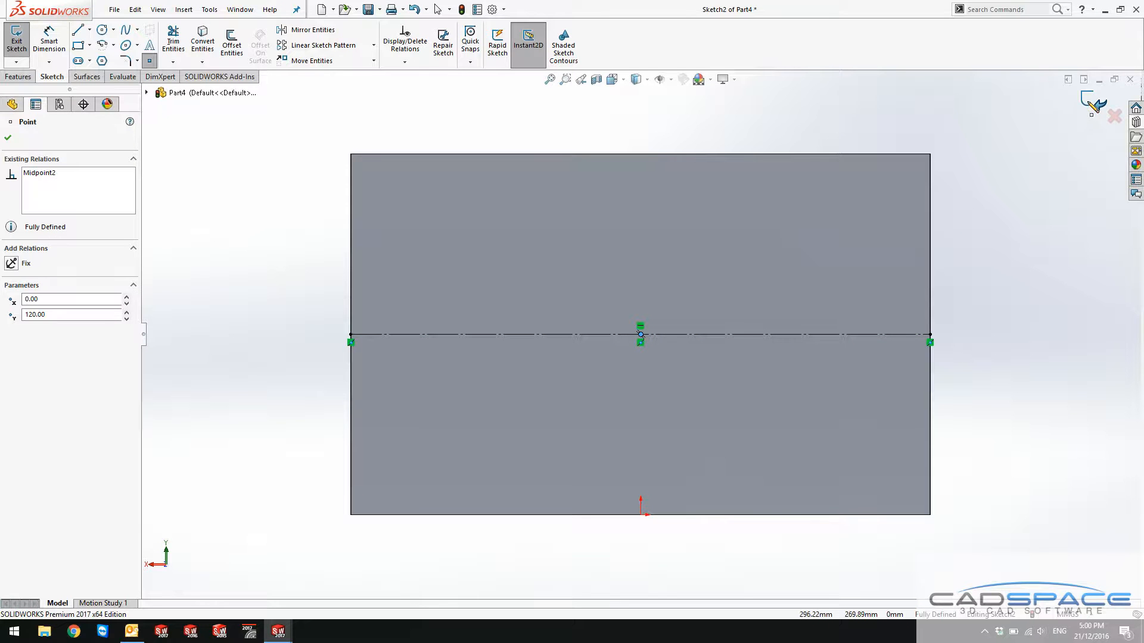
{"action": "left_click", "coordinate": [16, 38]}
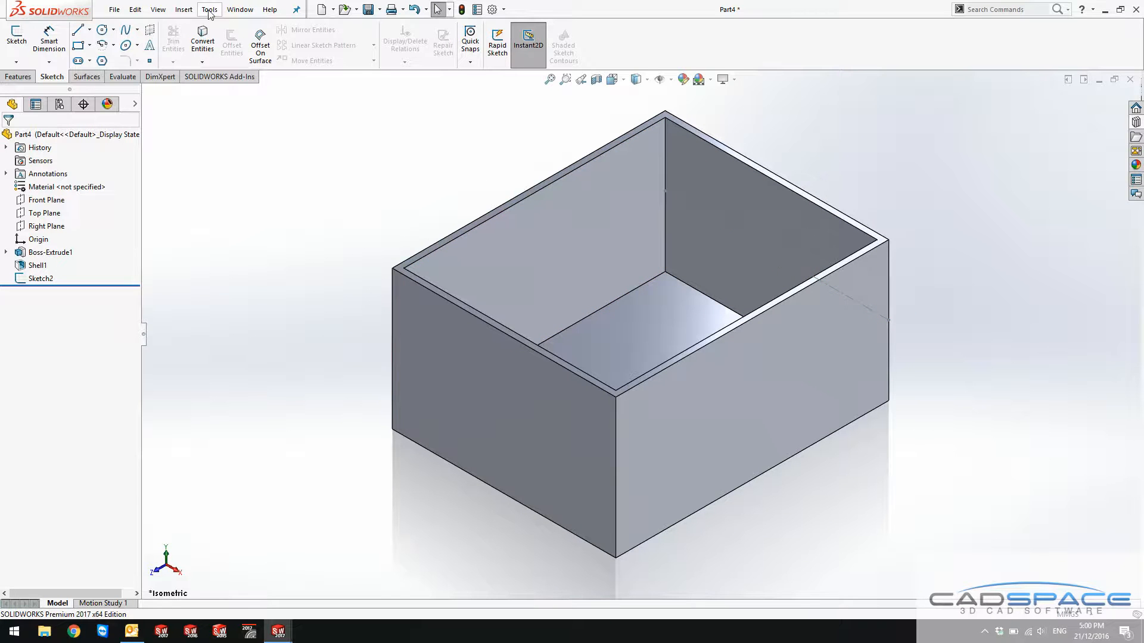
Publish the sketch point and side face as a connector, then save over test draw
{"action": "left_click", "coordinate": [208, 9]}
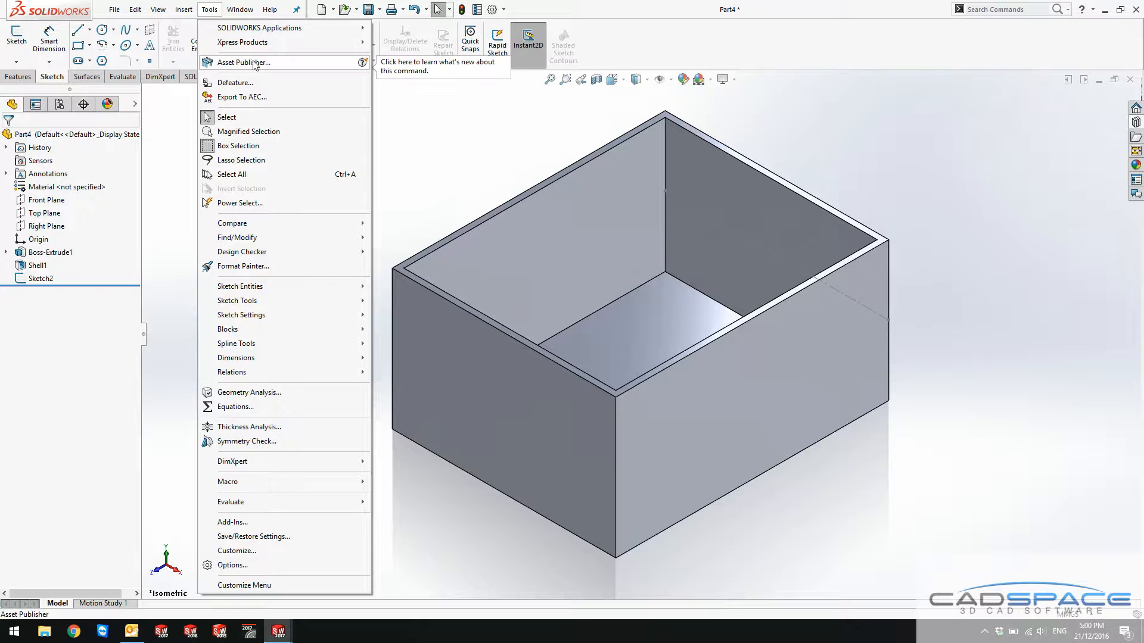
{"action": "left_click", "coordinate": [243, 62]}
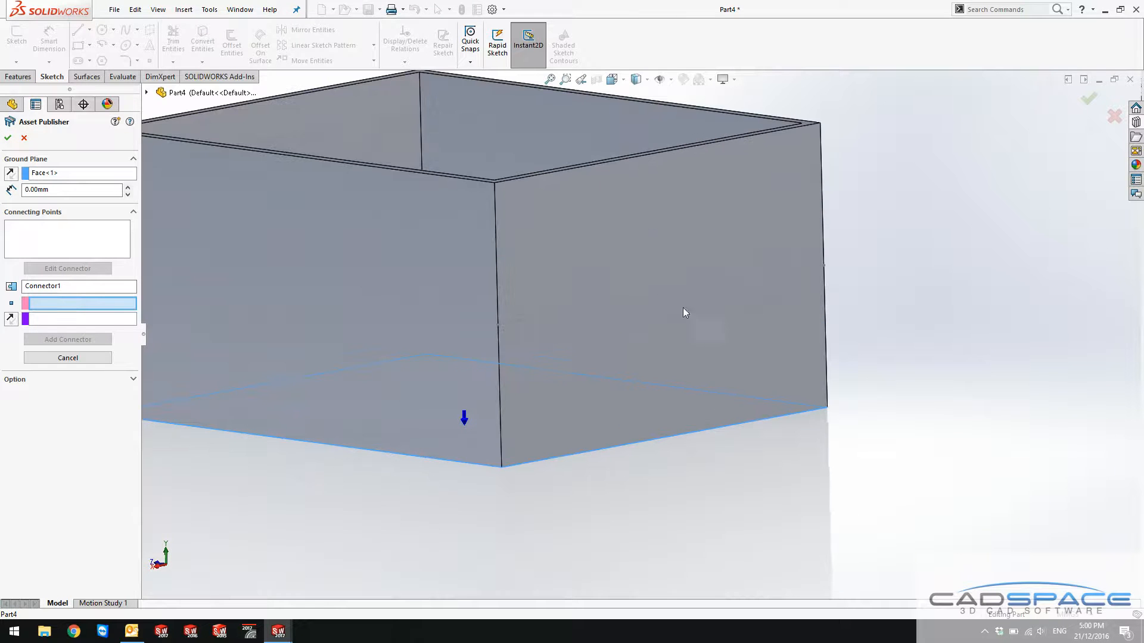
{"action": "left_click", "coordinate": [660, 298]}
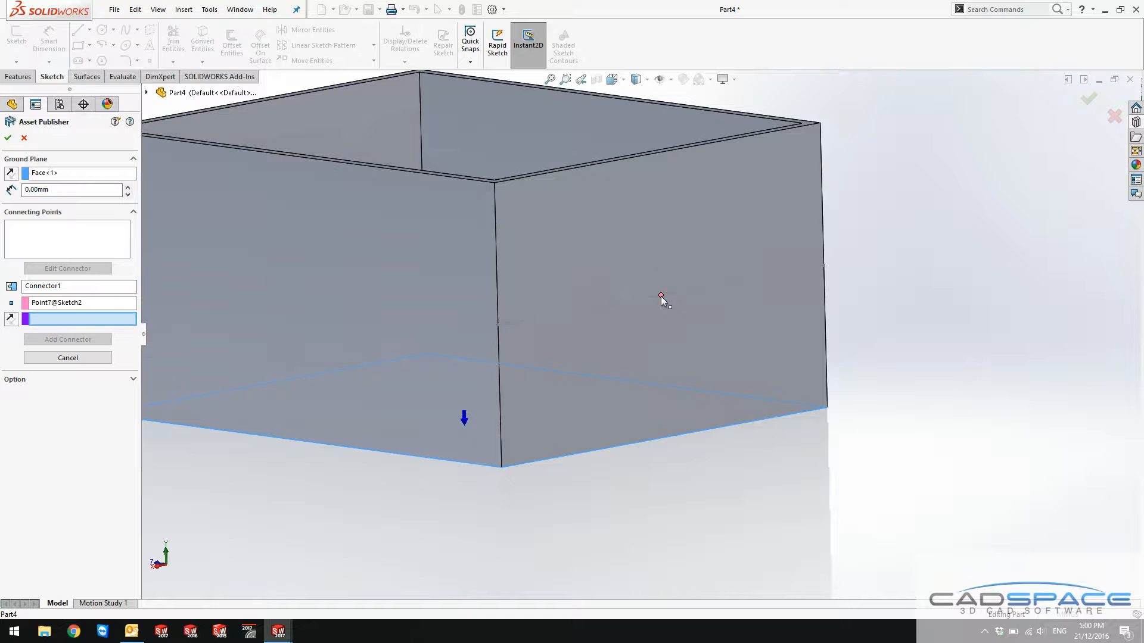
{"action": "mouse_move", "coordinate": [631, 255]}
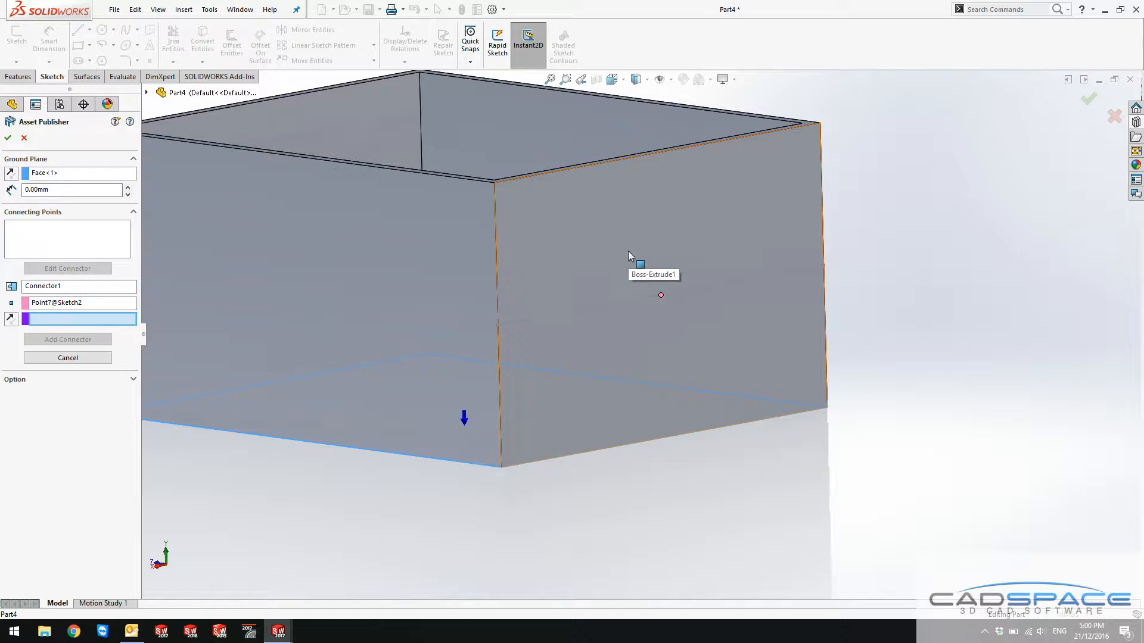
{"action": "left_click", "coordinate": [715, 262]}
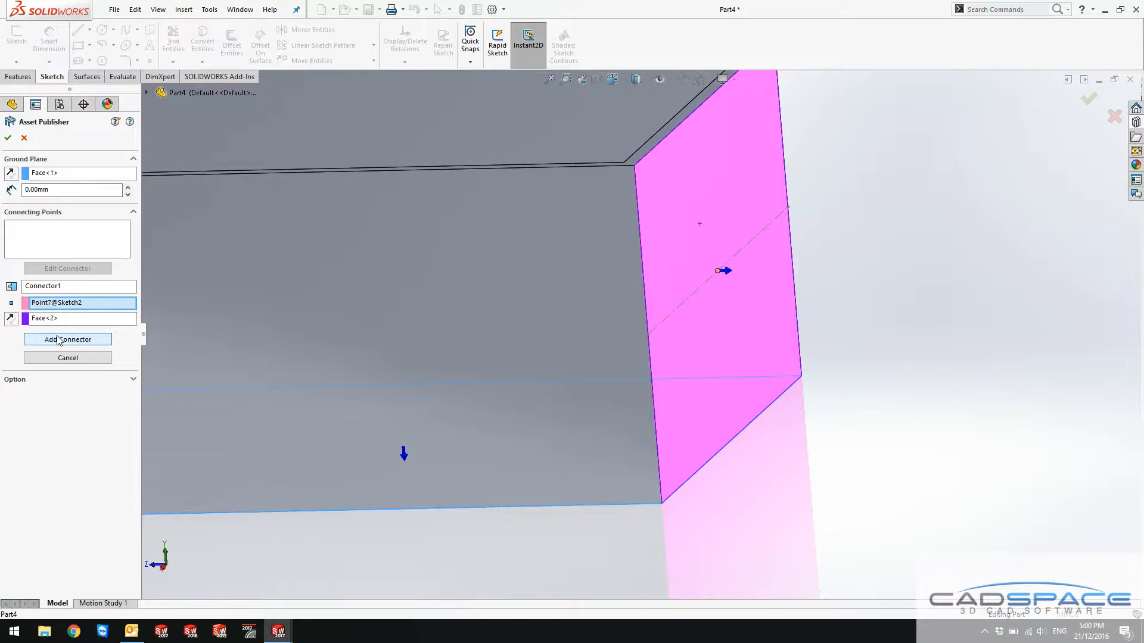
{"action": "left_click", "coordinate": [68, 339]}
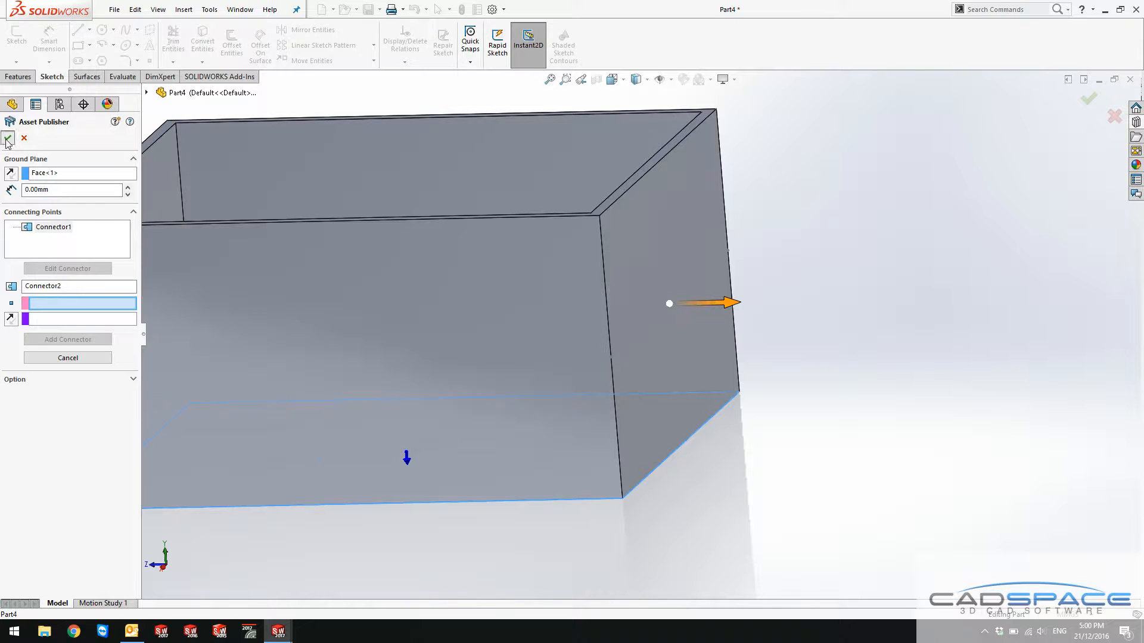
{"action": "left_click", "coordinate": [7, 139]}
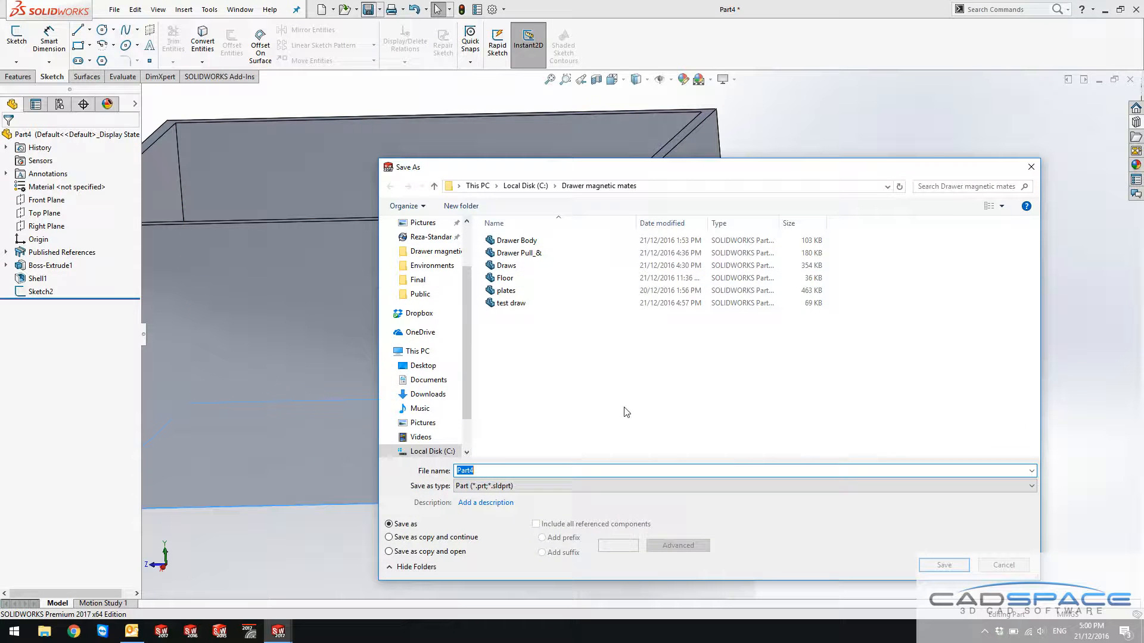
{"action": "left_click", "coordinate": [943, 565]}
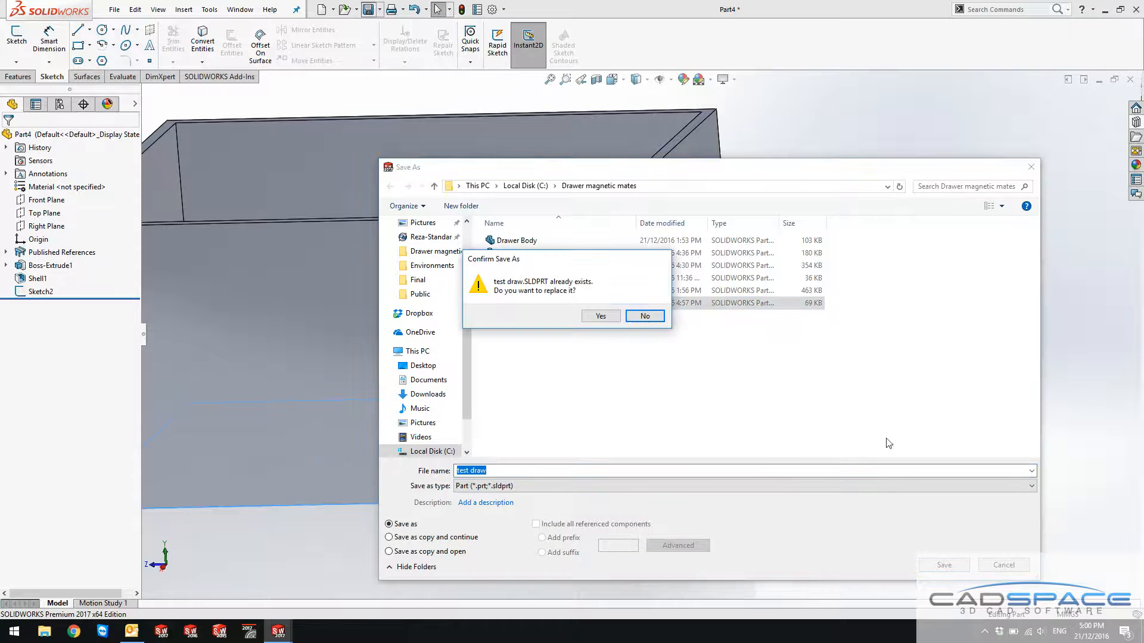
{"action": "left_click", "coordinate": [600, 316]}
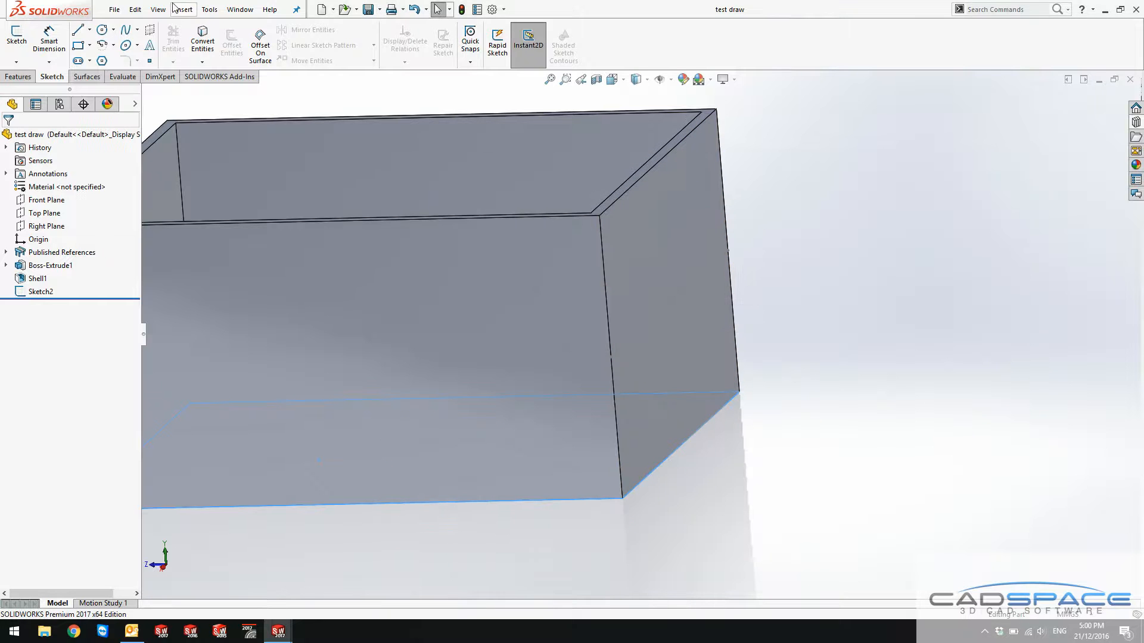
Start a new assembly with the Drawer Body cabinet placed at the origin
{"action": "left_click", "coordinate": [320, 9]}
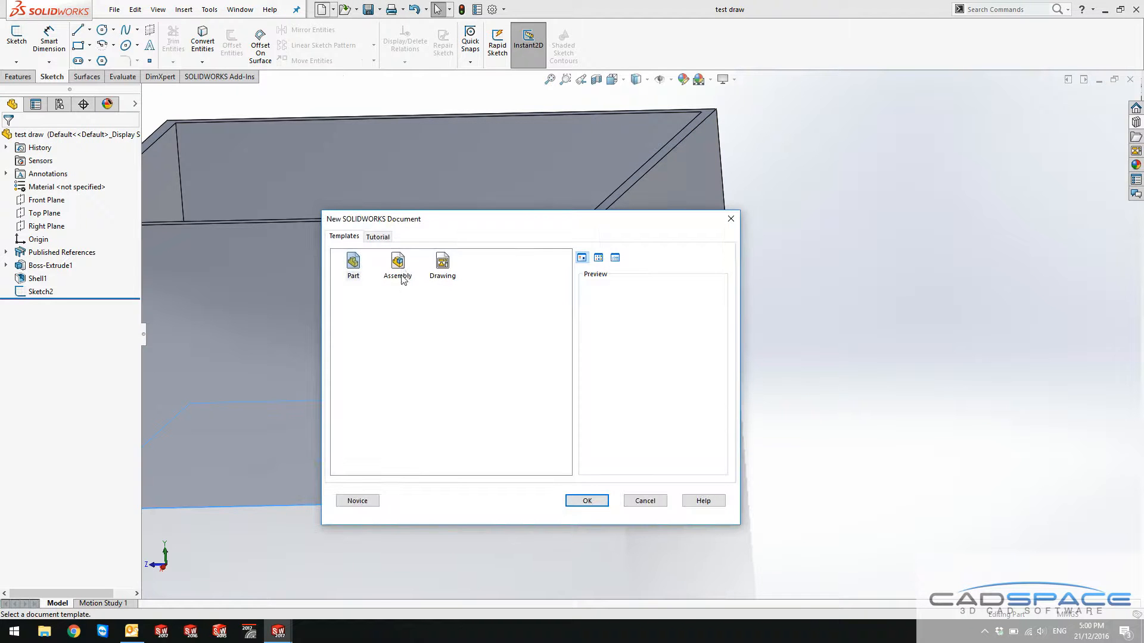
{"action": "left_click", "coordinate": [586, 500]}
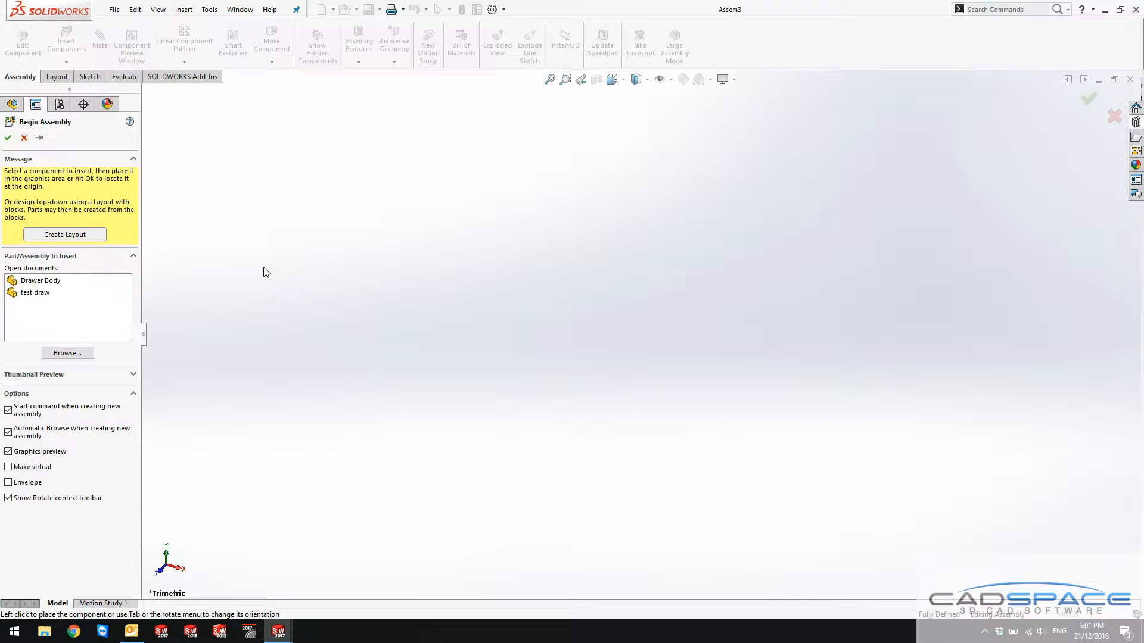
{"action": "left_click", "coordinate": [41, 280]}
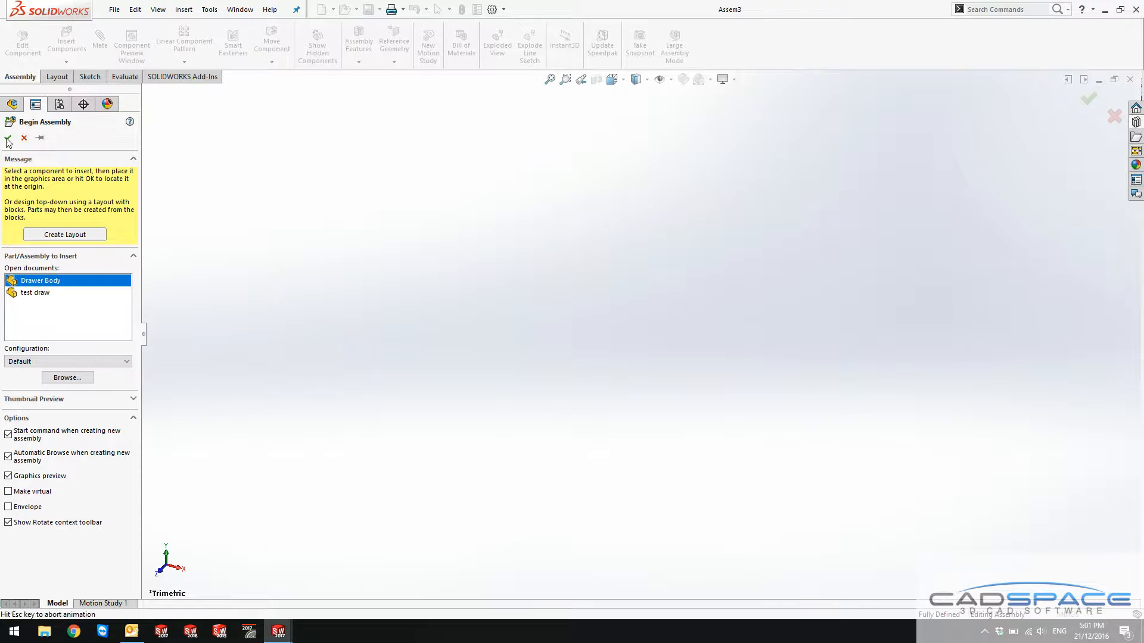
{"action": "left_click", "coordinate": [7, 138]}
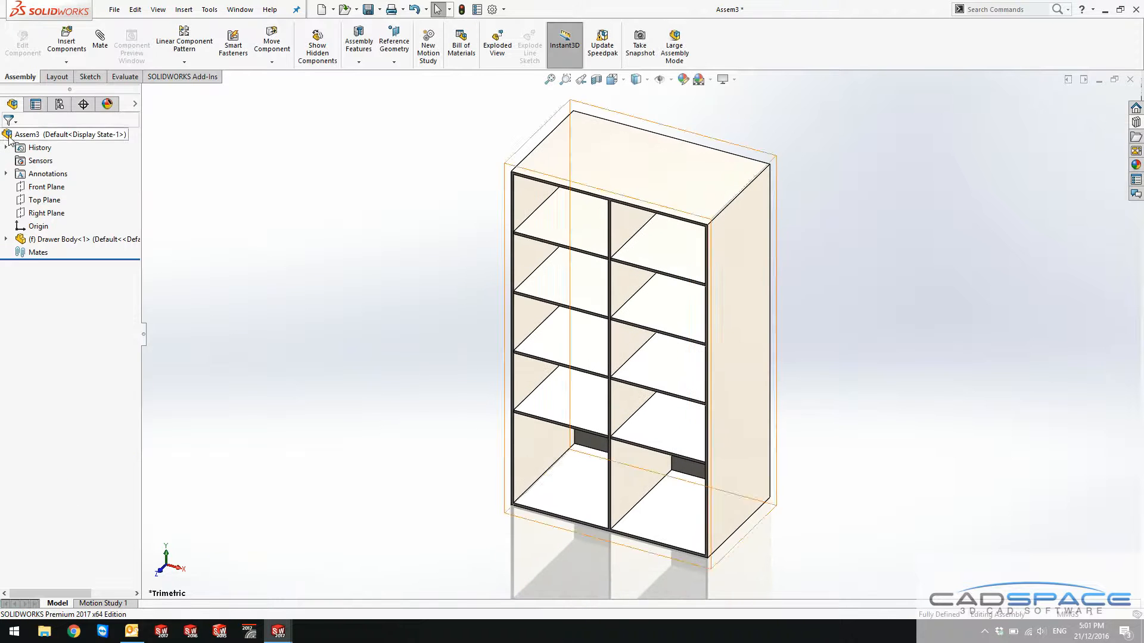
Insert test draw and snap it into the top-left compartment
{"action": "left_click", "coordinate": [66, 42]}
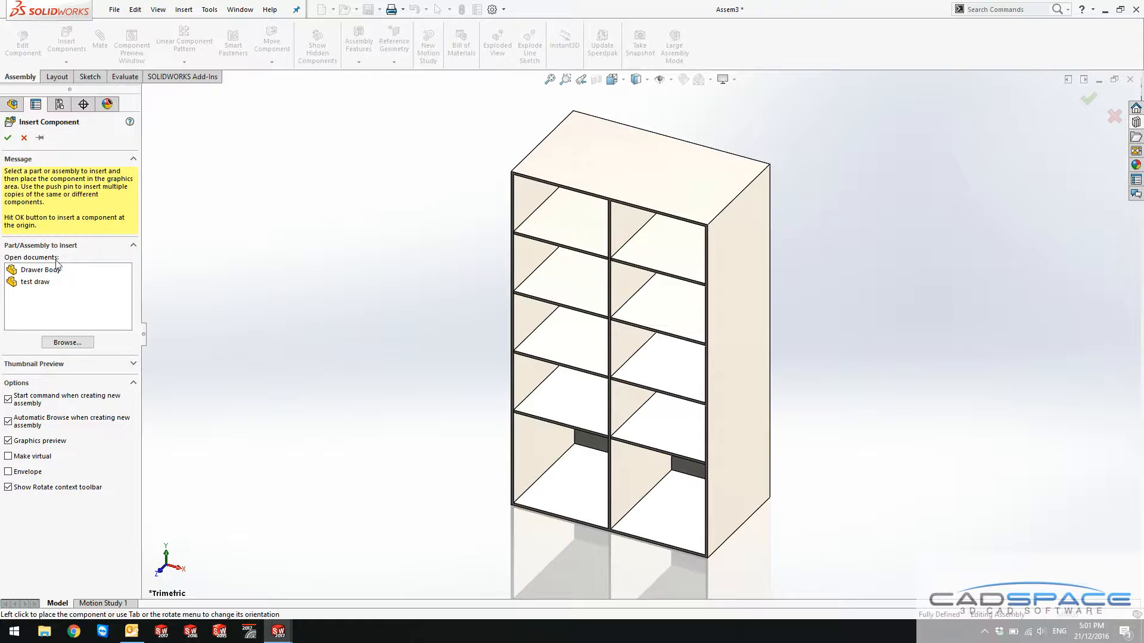
{"action": "left_click", "coordinate": [35, 282]}
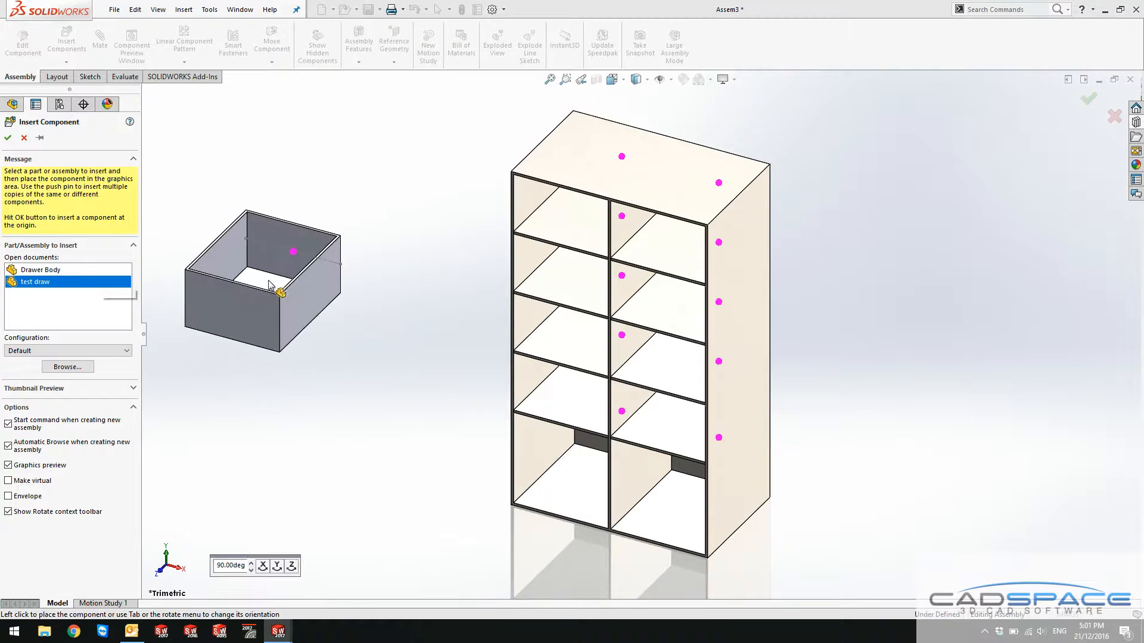
{"action": "mouse_move", "coordinate": [331, 266]}
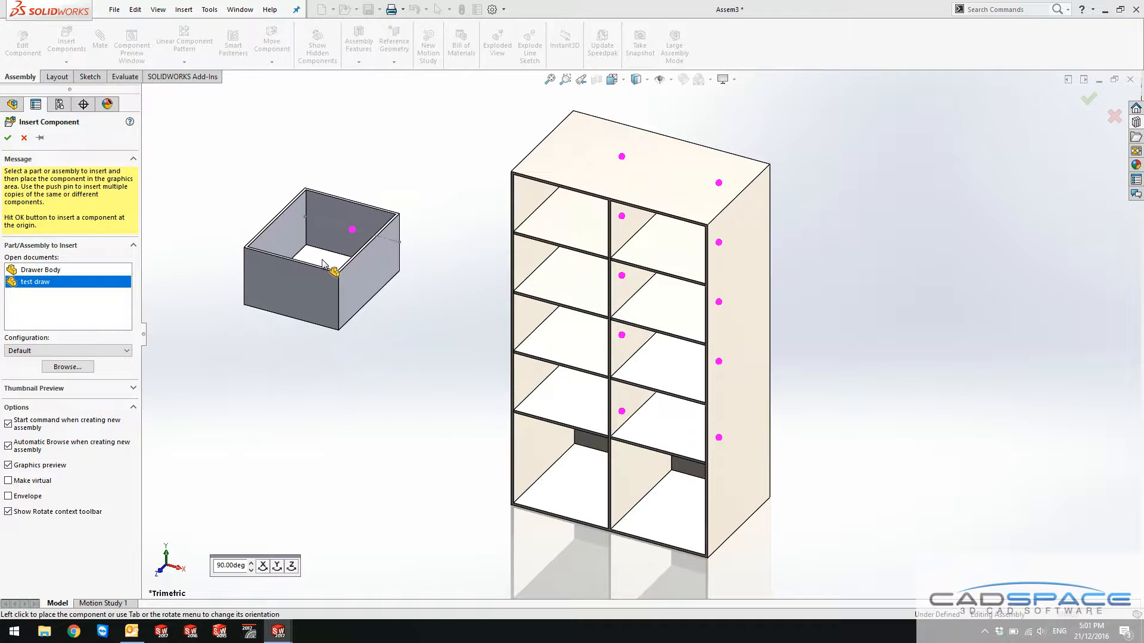
{"action": "mouse_move", "coordinate": [361, 218]}
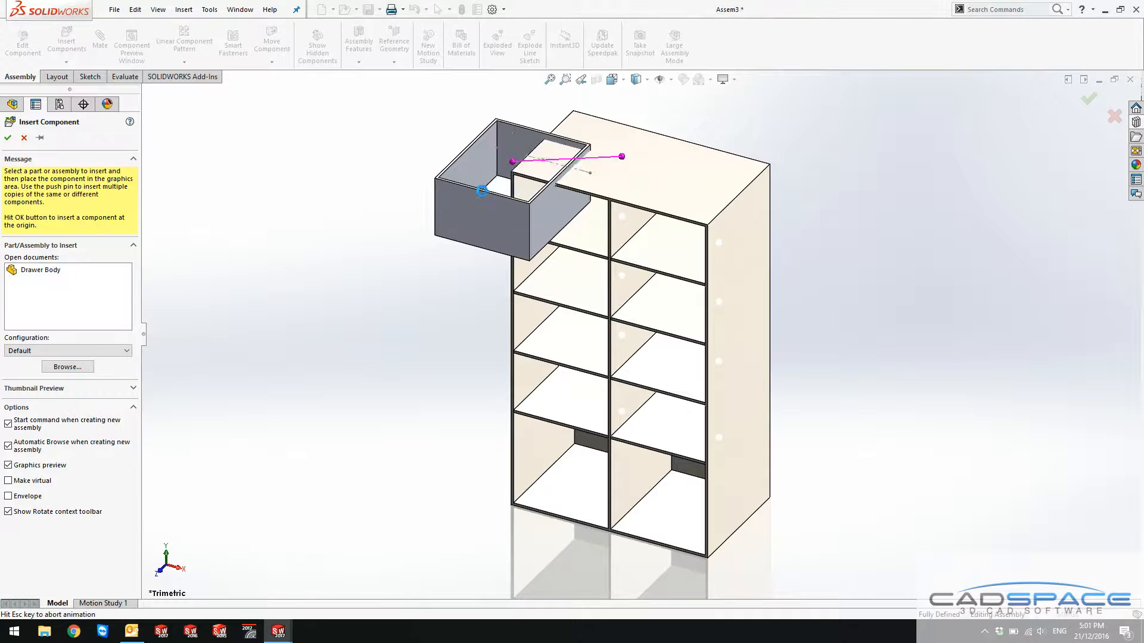
{"action": "left_click", "coordinate": [7, 138]}
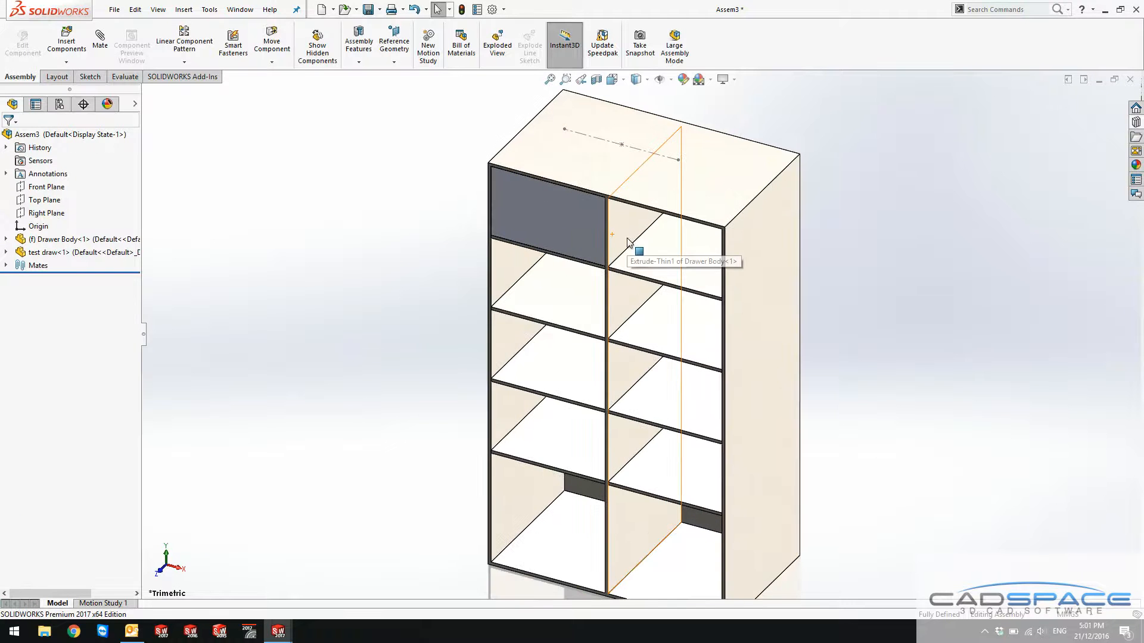
{"action": "mouse_move", "coordinate": [590, 225]}
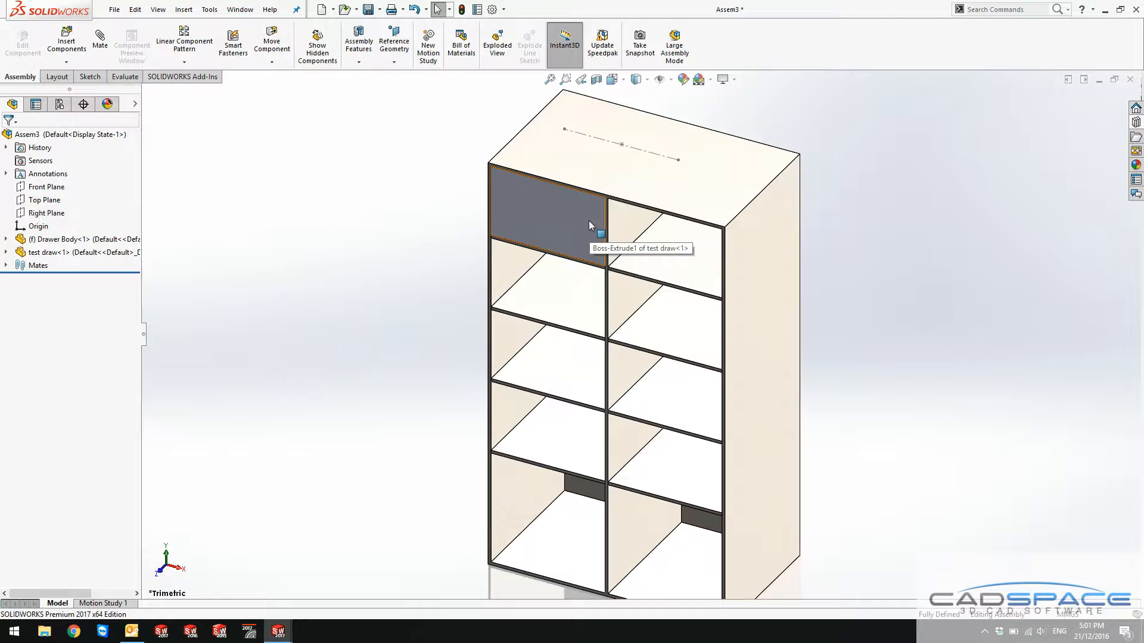
{"action": "mouse_move", "coordinate": [617, 150]}
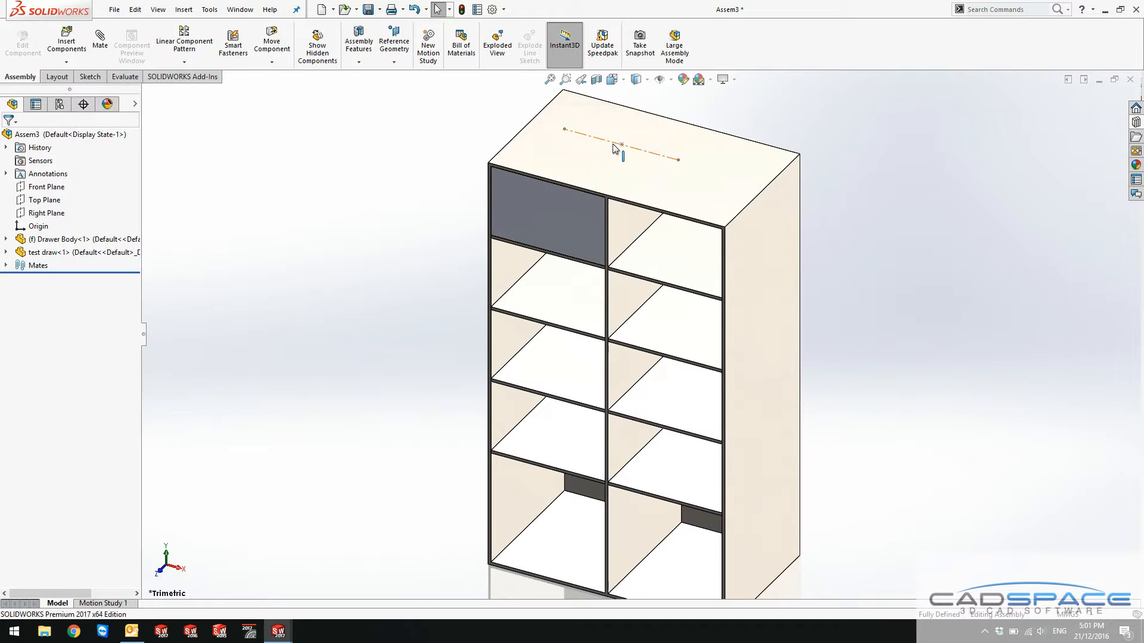
Hide Sketch2 under test draw<1> in the FeatureManager tree
{"action": "left_click", "coordinate": [6, 253]}
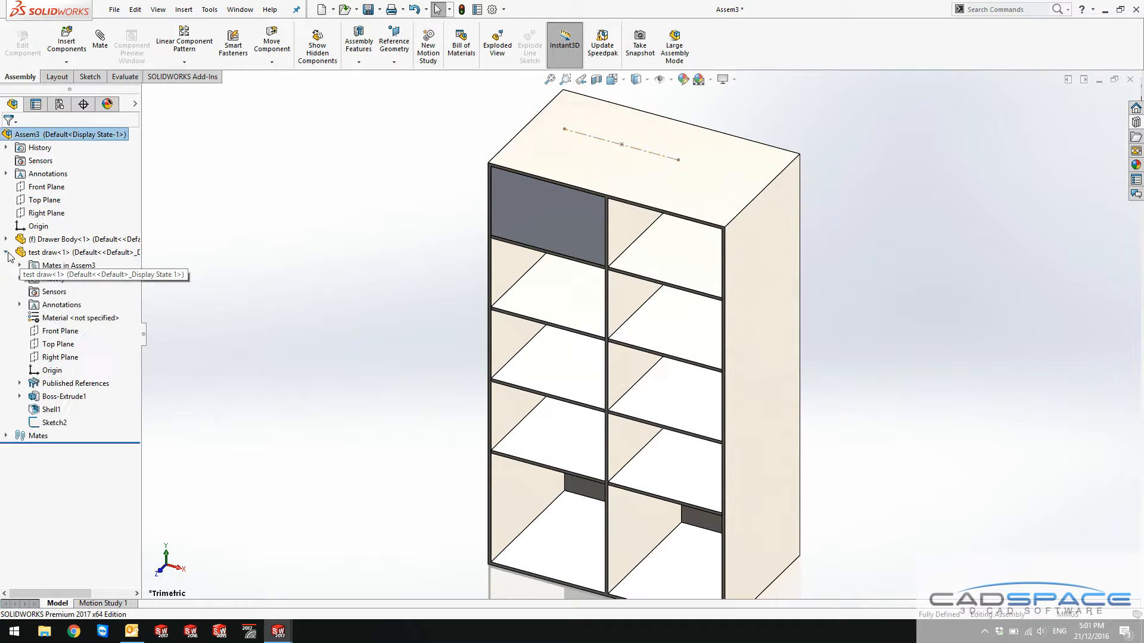
{"action": "right_click", "coordinate": [52, 423]}
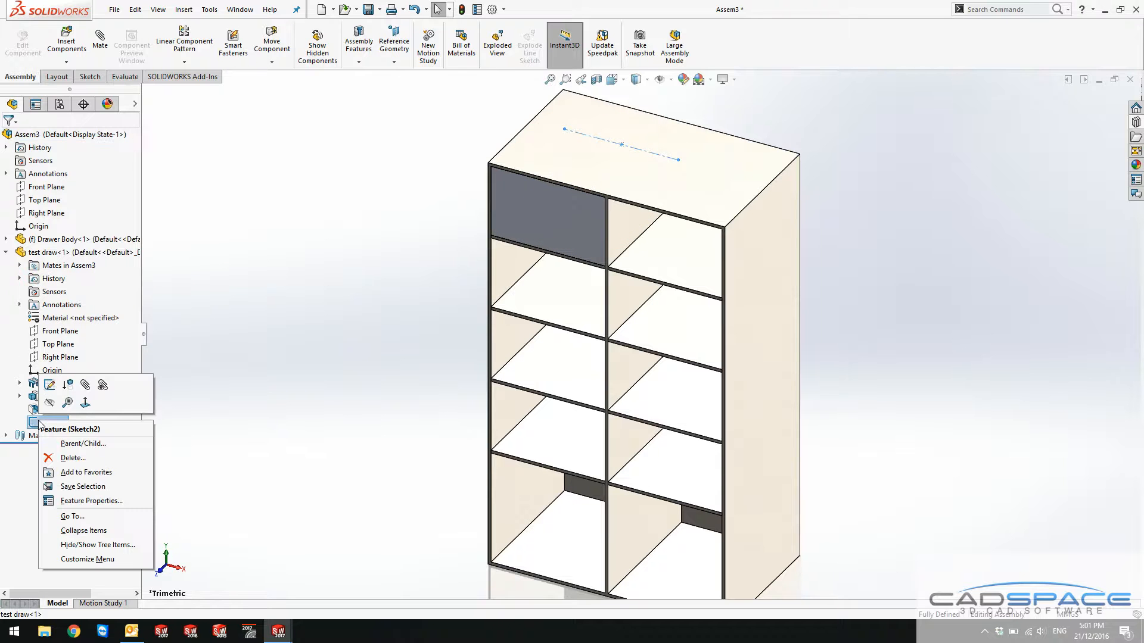
{"action": "mouse_move", "coordinate": [48, 403]}
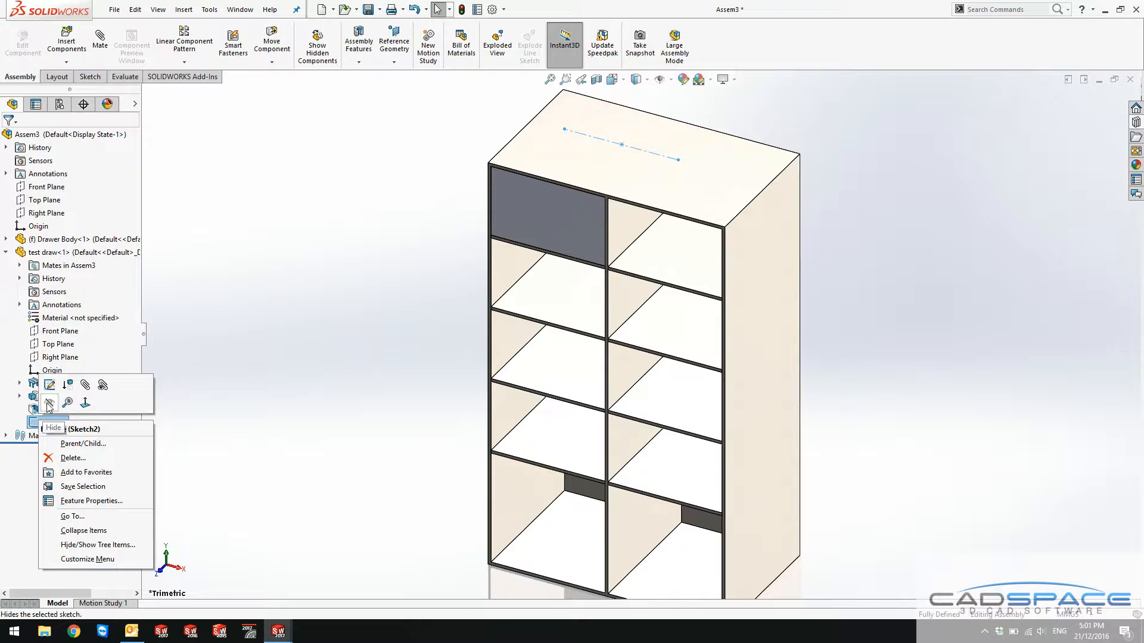
{"action": "left_click", "coordinate": [52, 428]}
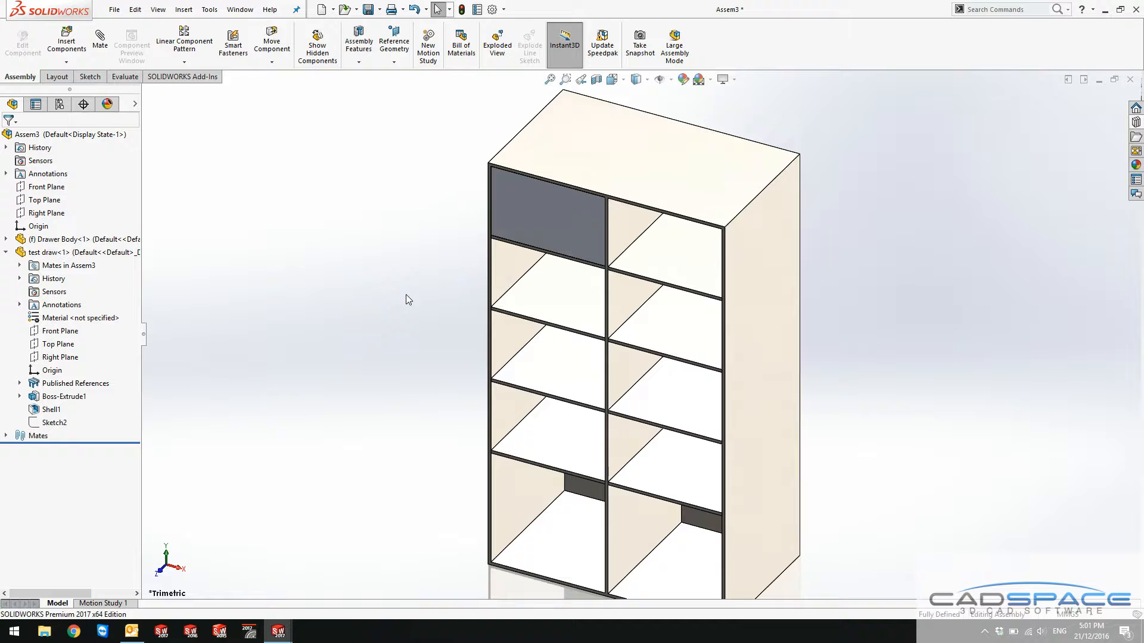
{"action": "mouse_move", "coordinate": [412, 241]}
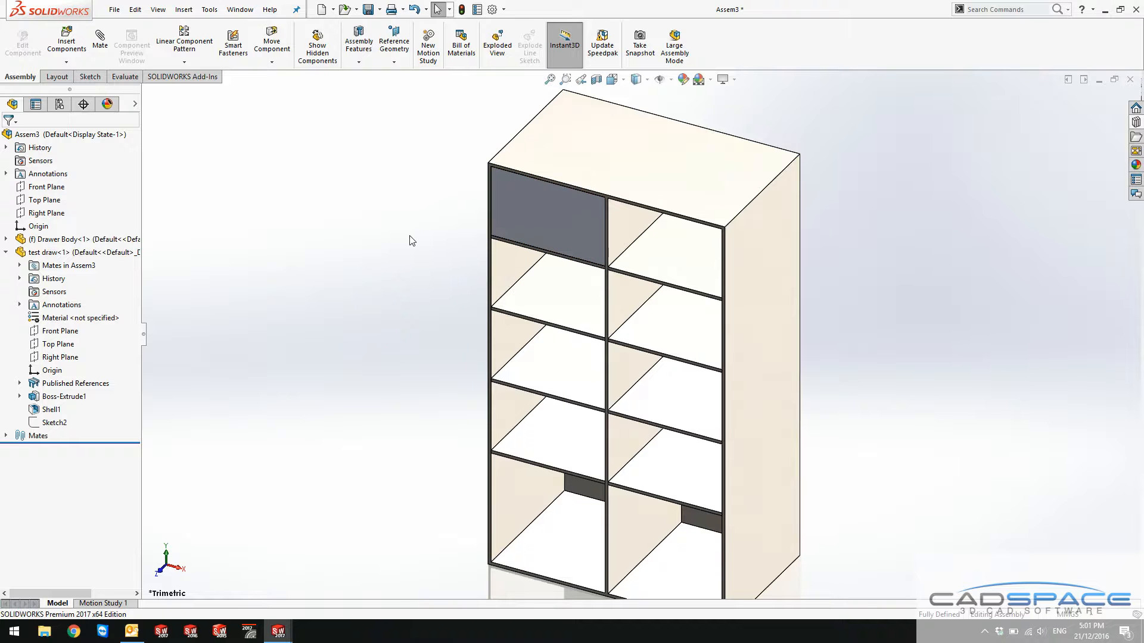
{"action": "mouse_move", "coordinate": [523, 226]}
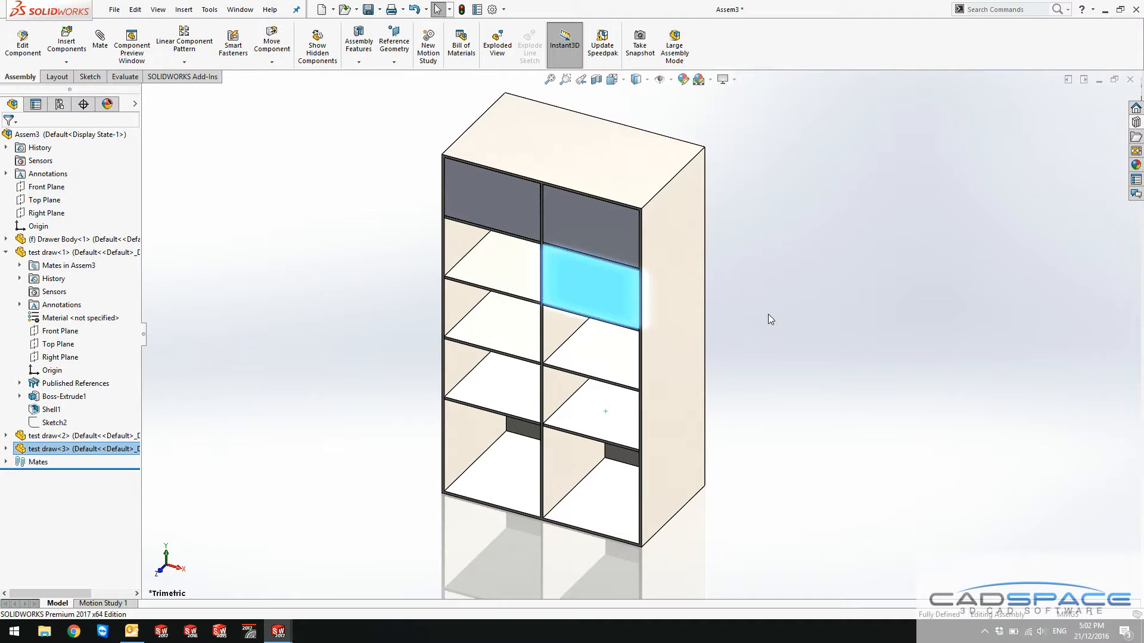
{"action": "mouse_move", "coordinate": [591, 292]}
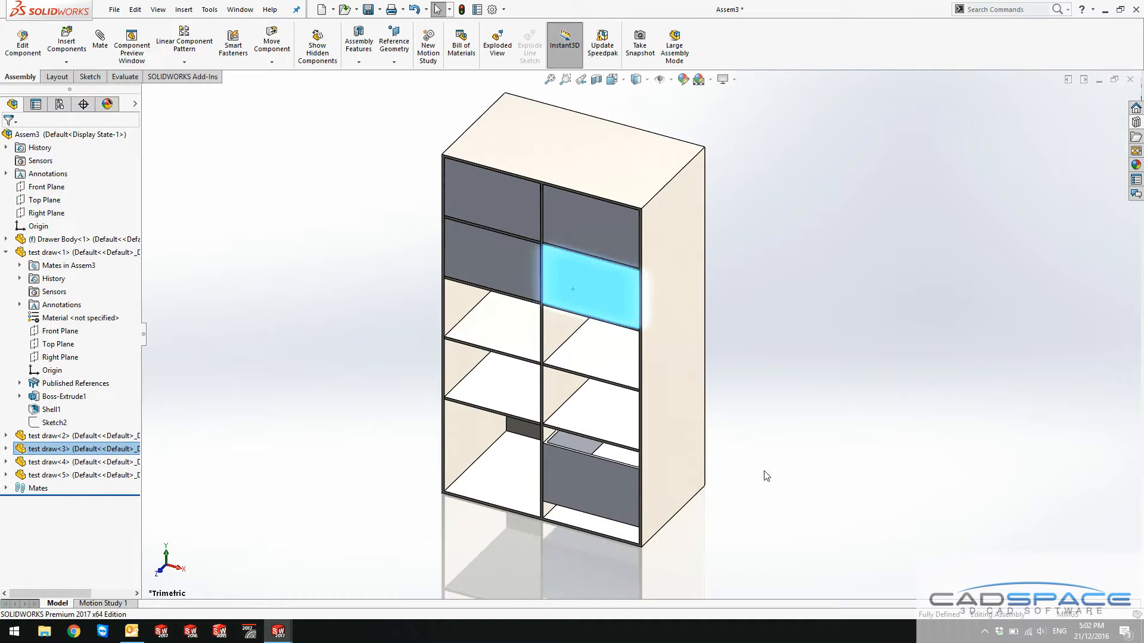
Zoom the view on the cabinet filled with the added drawer copies
{"action": "scroll", "scroll_direction": "up", "scroll_amount": 3}
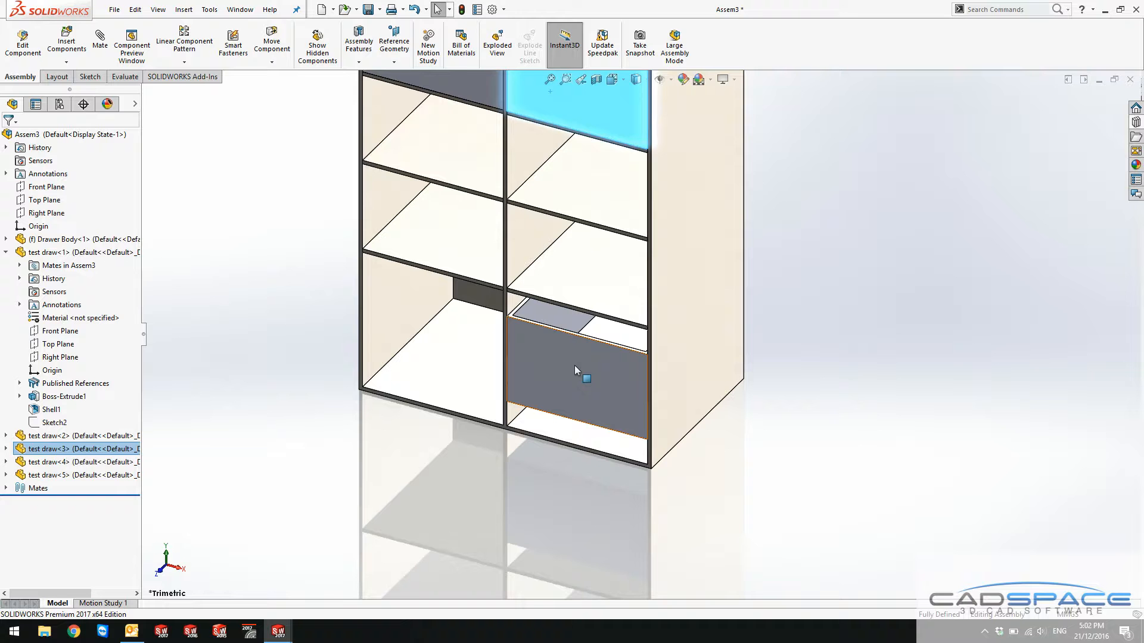
Open the drawer part, rename Default to Smaller and activate the Larger configuration
{"action": "left_click", "coordinate": [576, 387]}
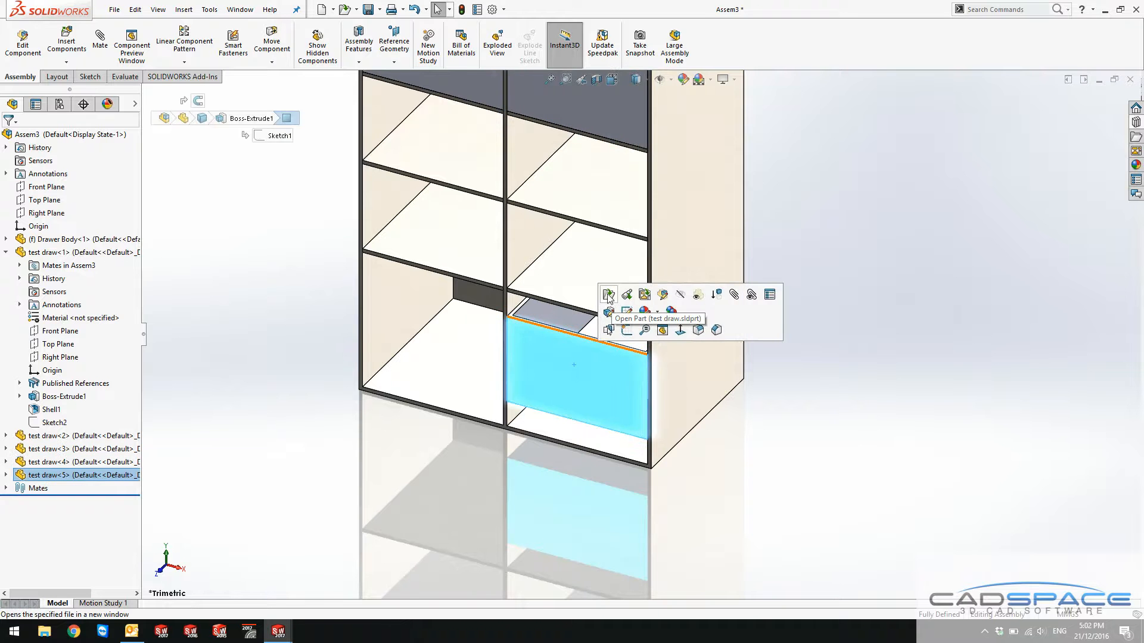
{"action": "left_click", "coordinate": [609, 293]}
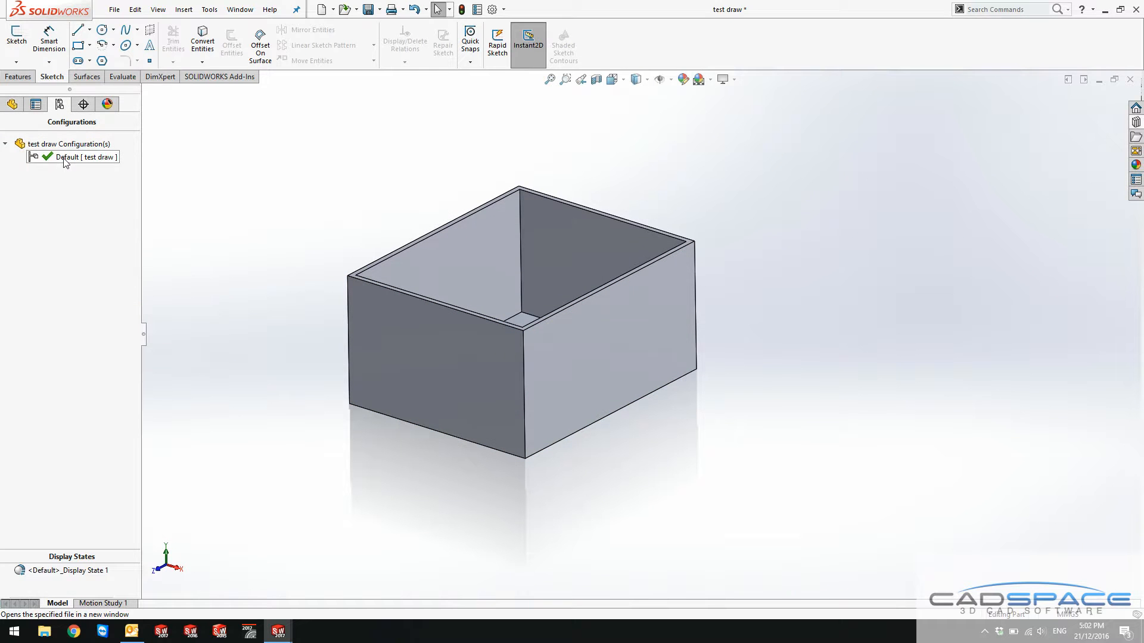
{"action": "left_click", "coordinate": [73, 157]}
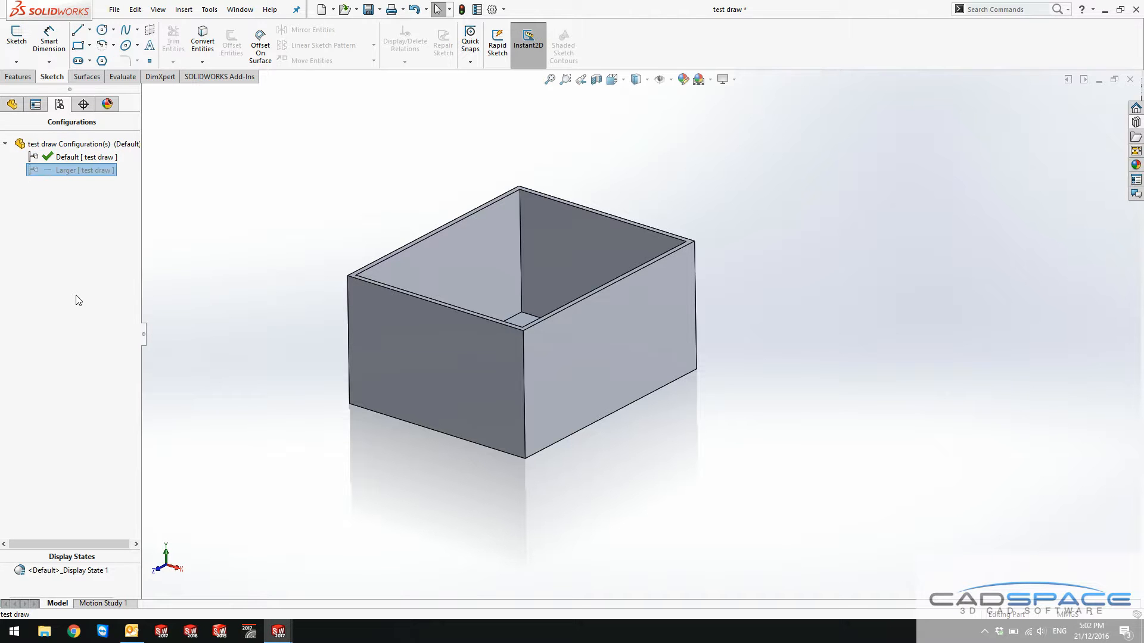
{"action": "double_click", "coordinate": [65, 156]}
{"action": "type", "text": "Smaller"}
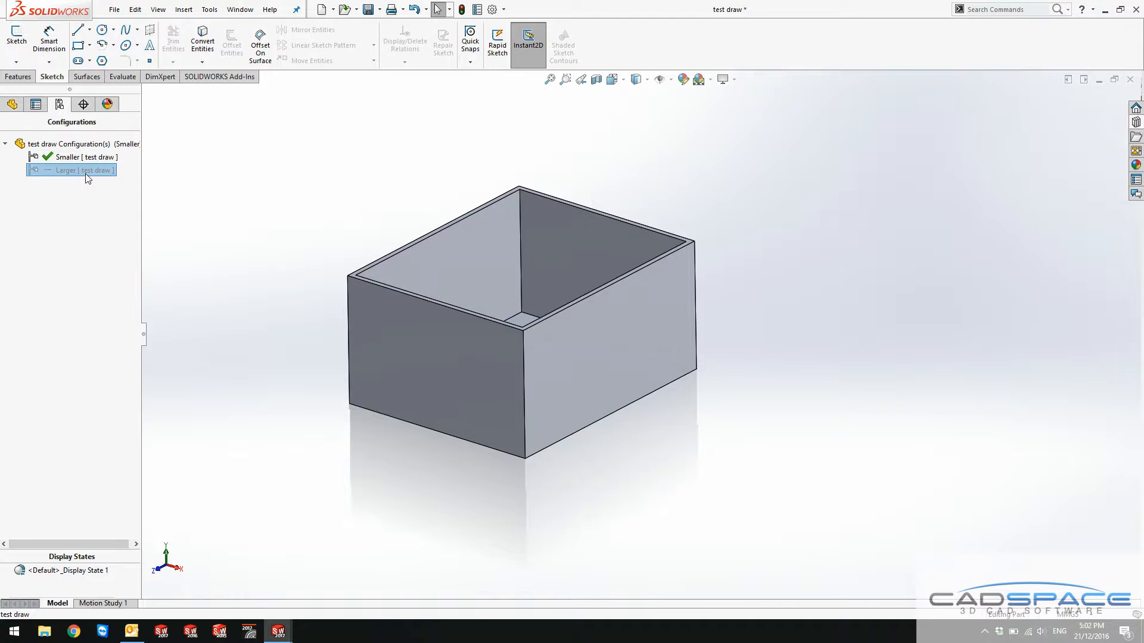
{"action": "double_click", "coordinate": [70, 169]}
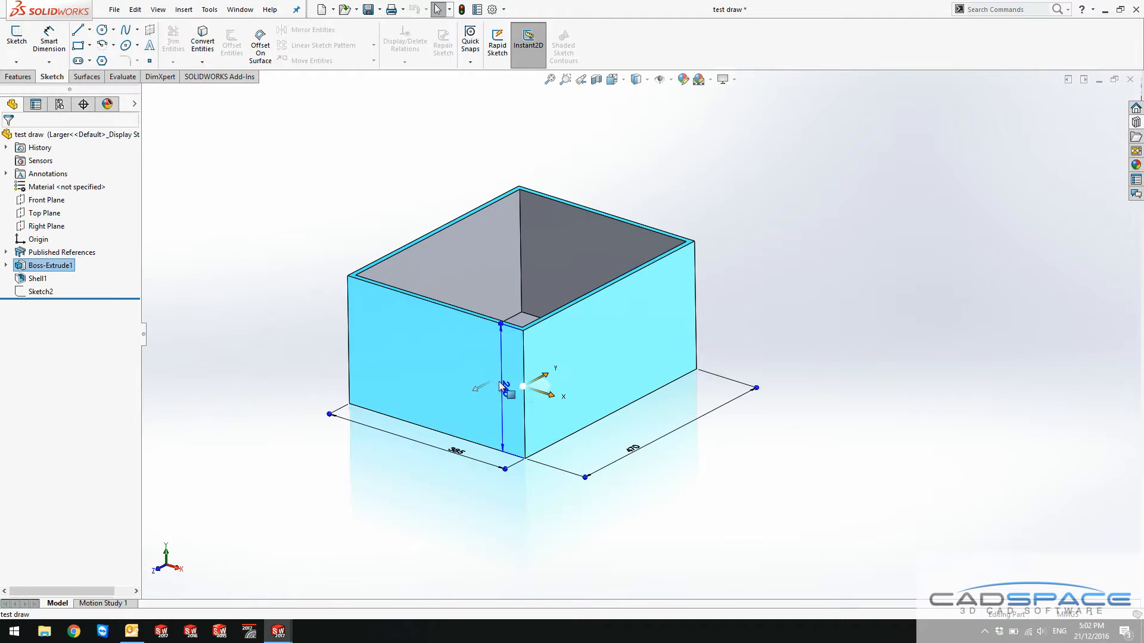
{"action": "mouse_move", "coordinate": [510, 396]}
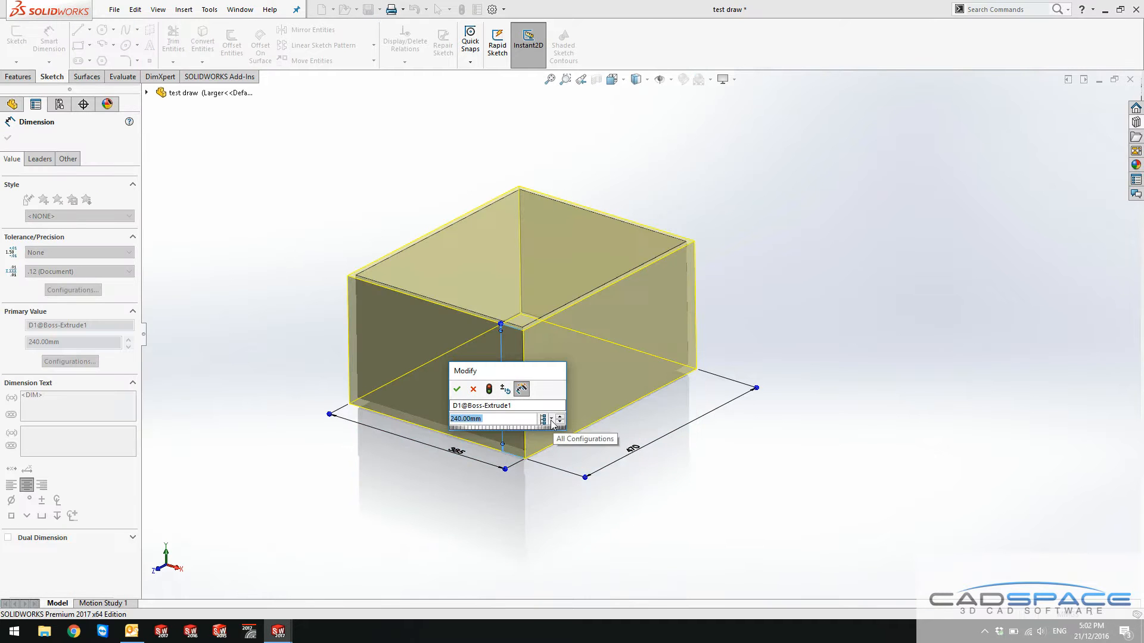
{"action": "mouse_move", "coordinate": [499, 423]}
{"action": "type", "text": "380"}
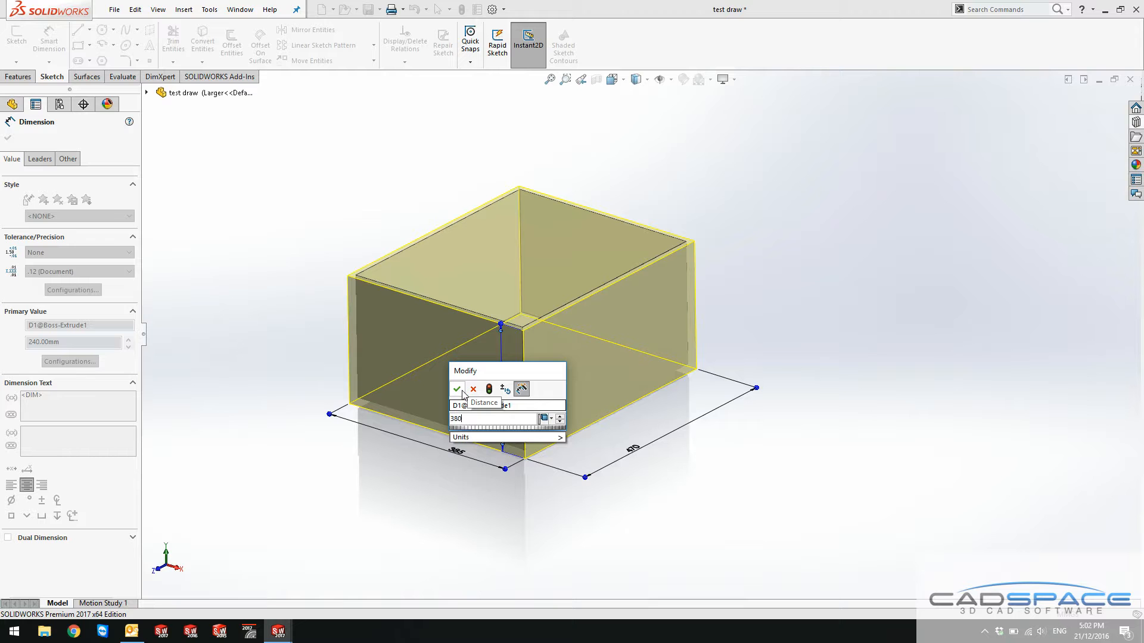
Apply 380 as the extrusion depth for This Configuration only
{"action": "left_click", "coordinate": [457, 389]}
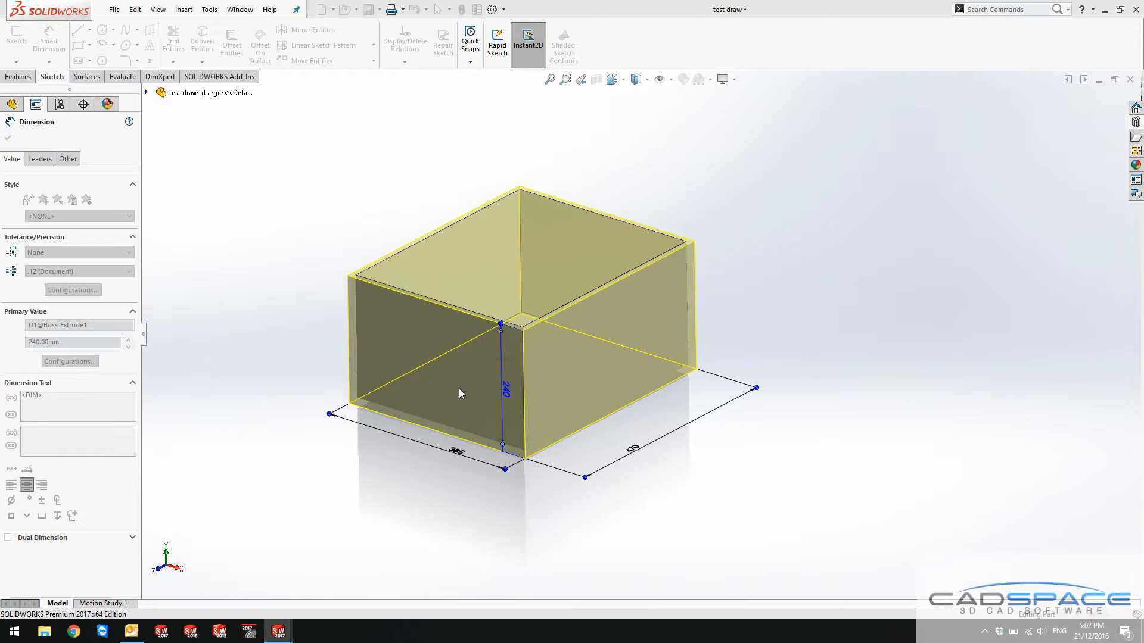
{"action": "left_click", "coordinate": [8, 138]}
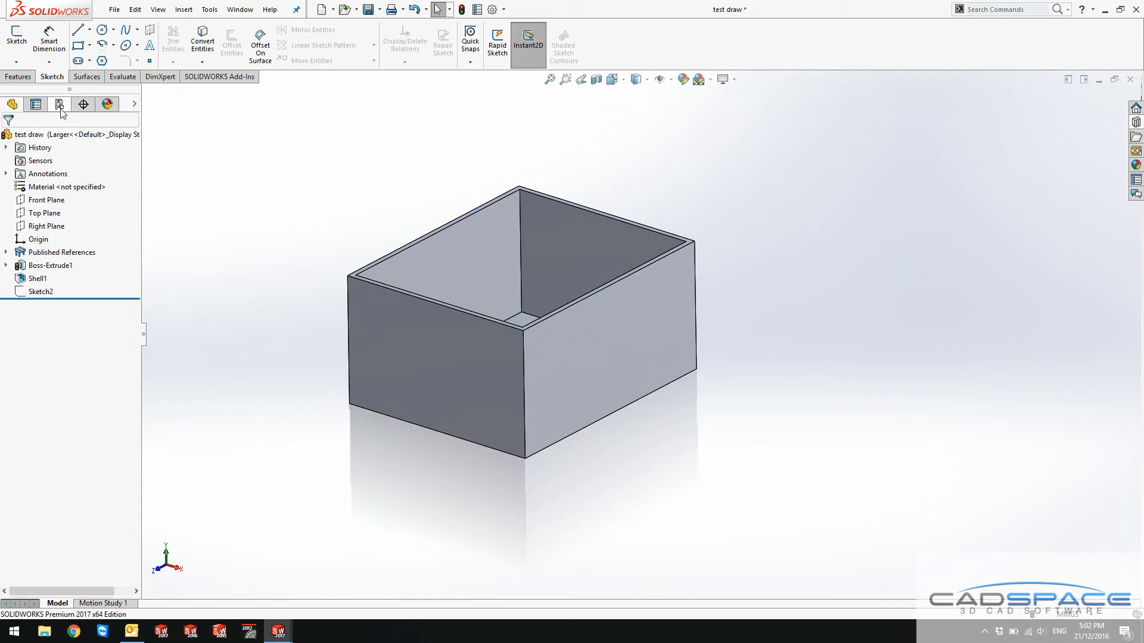
Activate the Larger configuration in the ConfigurationManager
{"action": "left_click", "coordinate": [59, 104]}
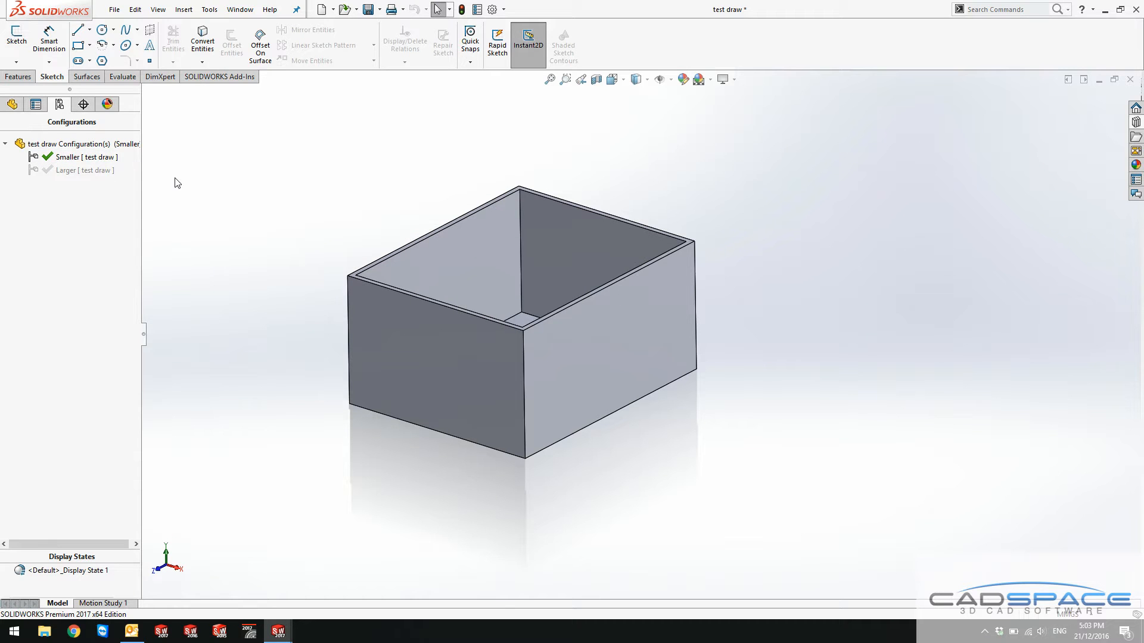
{"action": "mouse_move", "coordinate": [195, 182]}
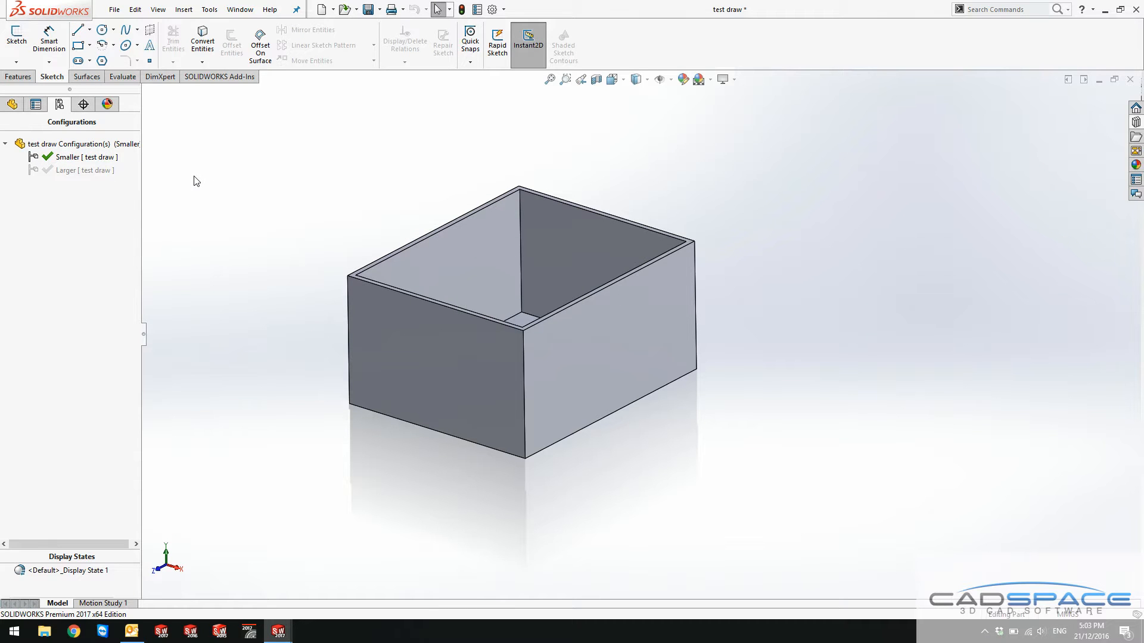
{"action": "mouse_move", "coordinate": [24, 124]}
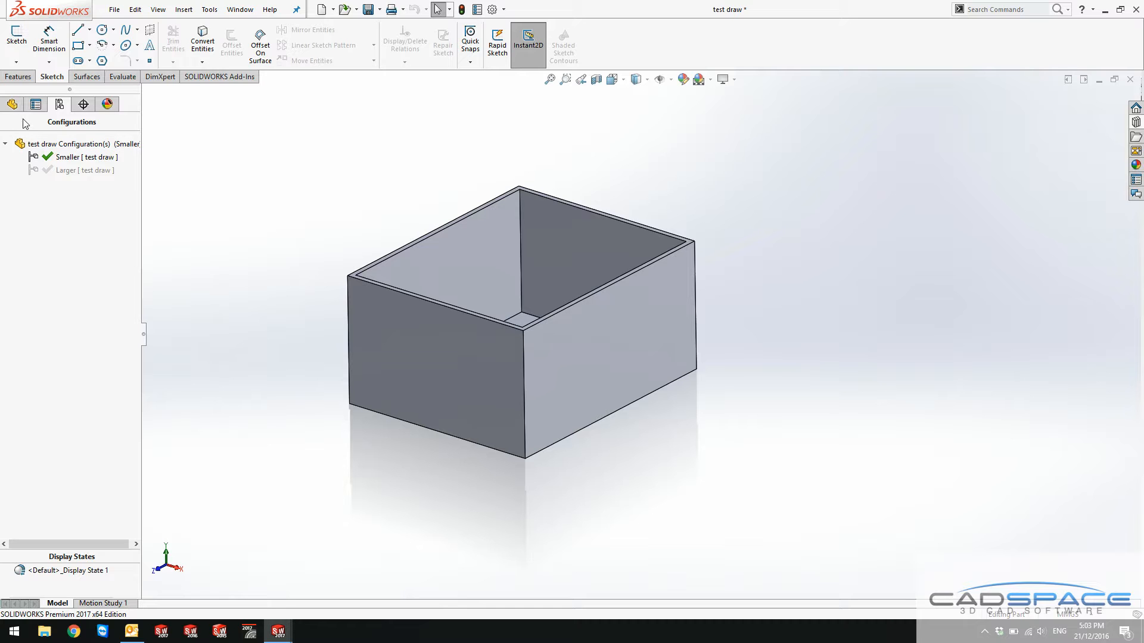
{"action": "left_click", "coordinate": [83, 169]}
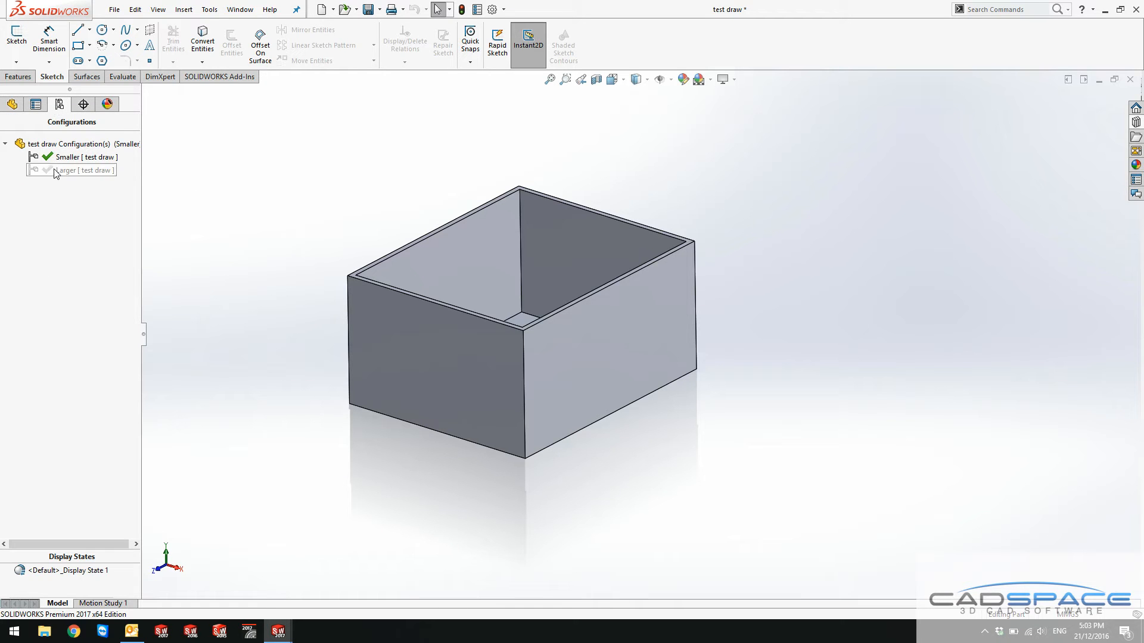
{"action": "double_click", "coordinate": [82, 170]}
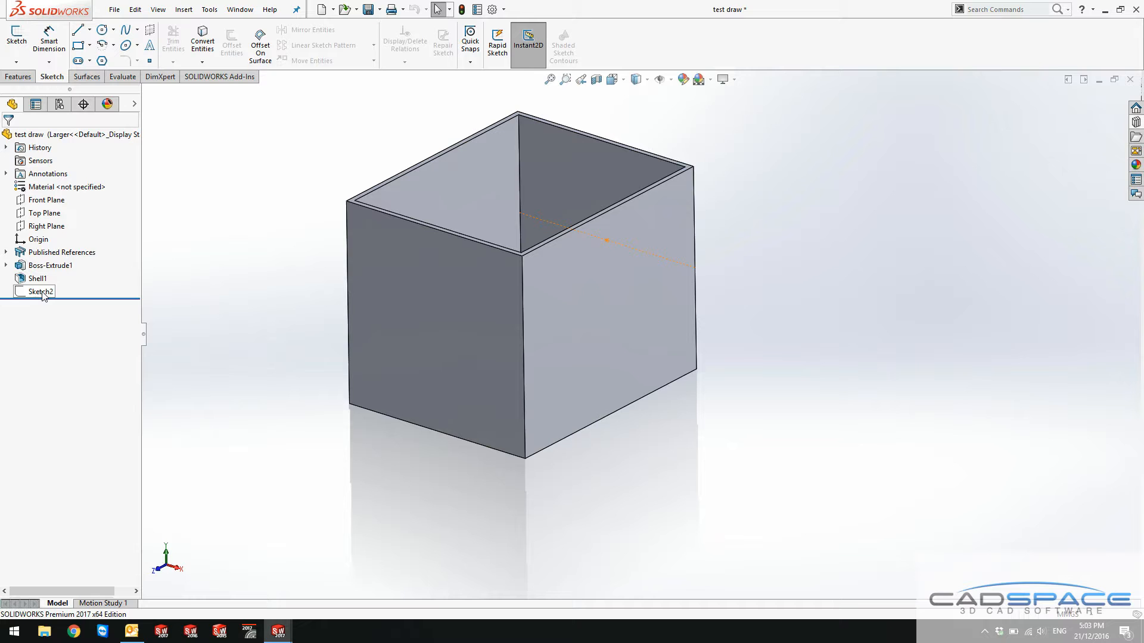
View the taller drawer face-on and select Sketch2 in the feature tree
{"action": "left_click", "coordinate": [62, 252]}
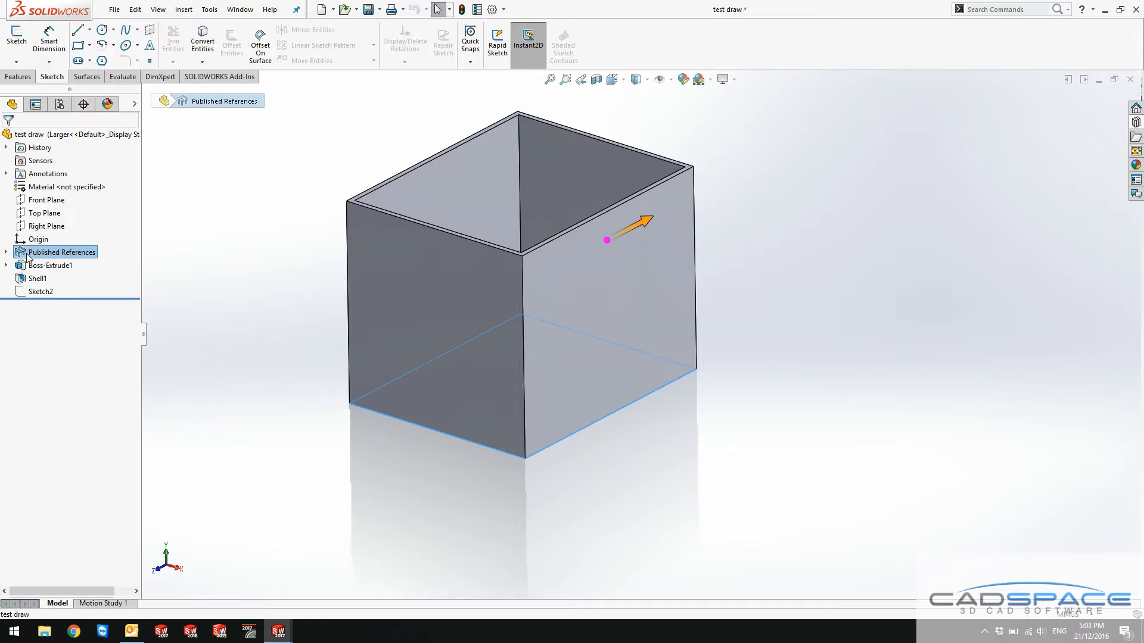
{"action": "left_click", "coordinate": [16, 36]}
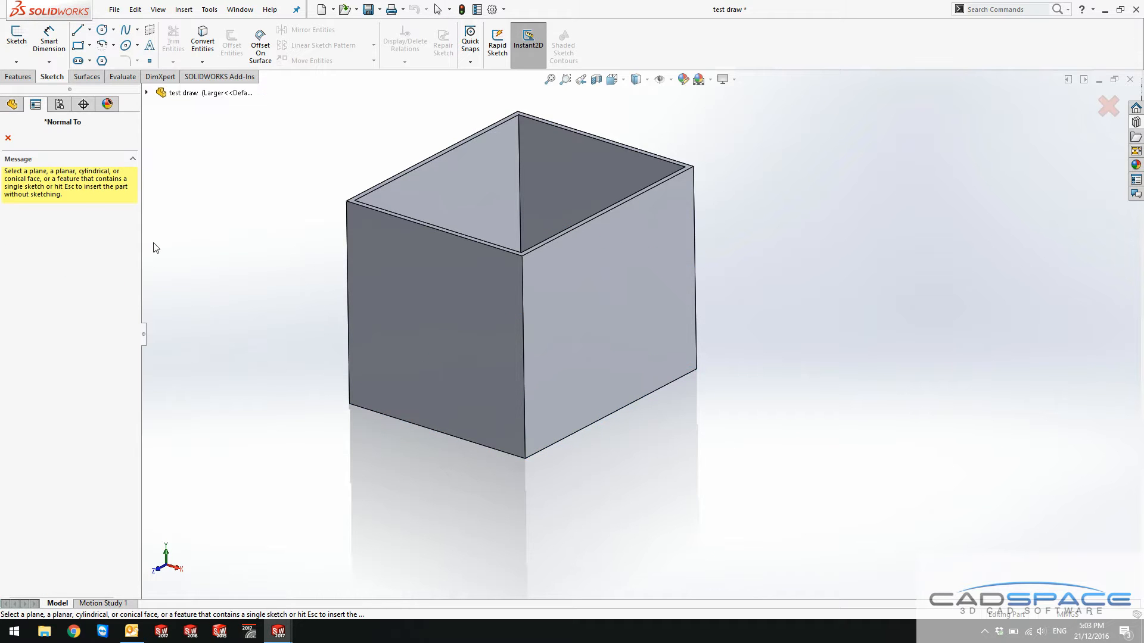
{"action": "left_click", "coordinate": [8, 138]}
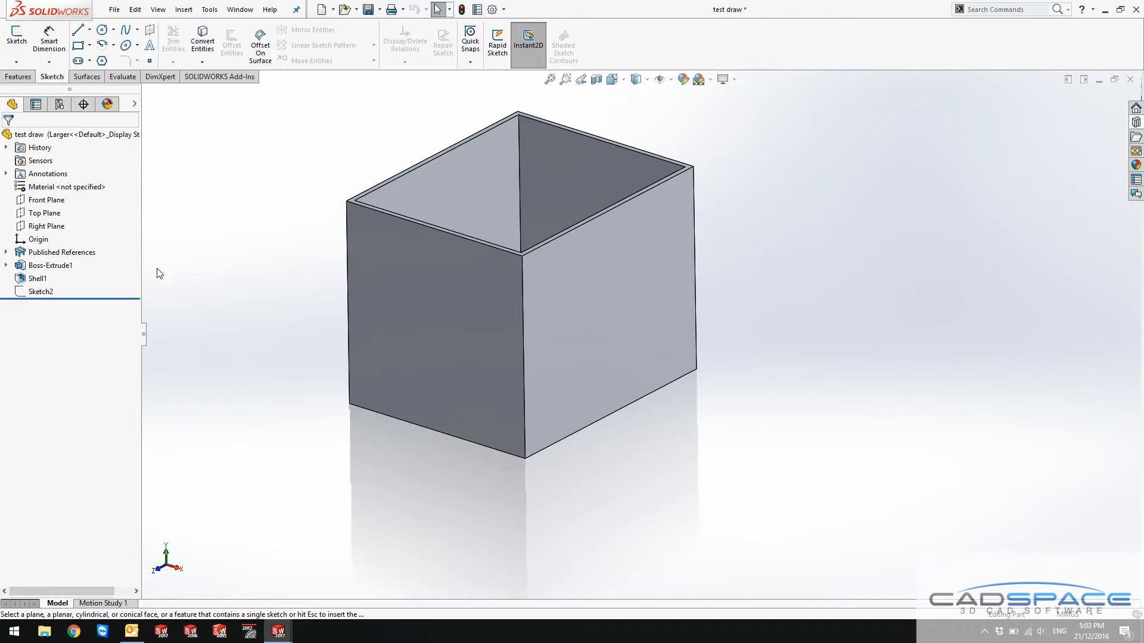
{"action": "left_click", "coordinate": [480, 322]}
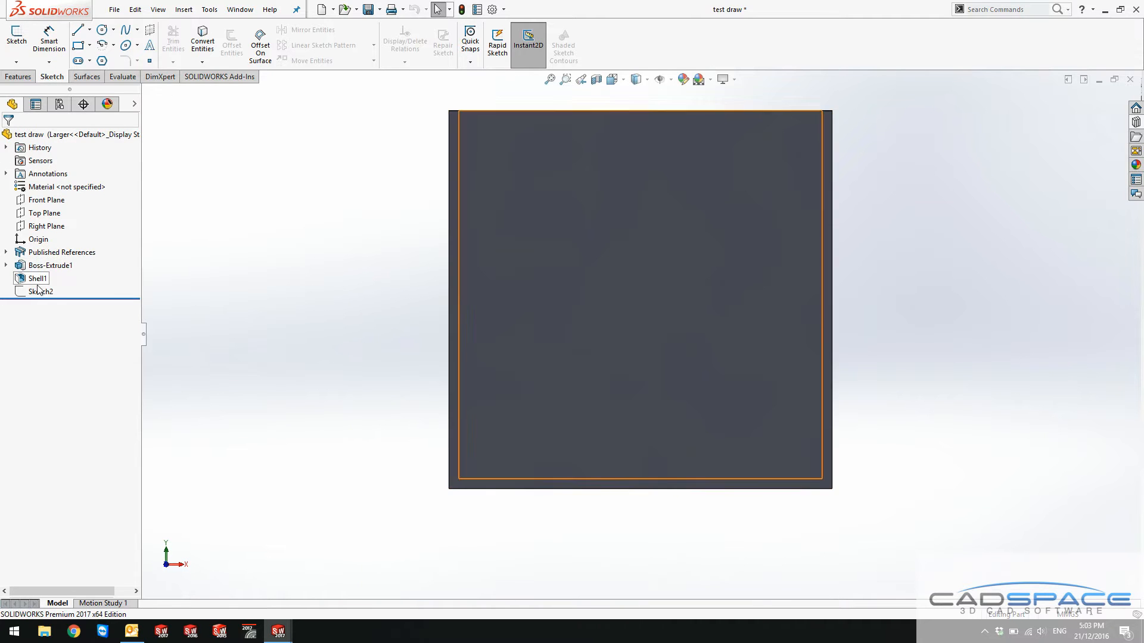
{"action": "left_click", "coordinate": [41, 291]}
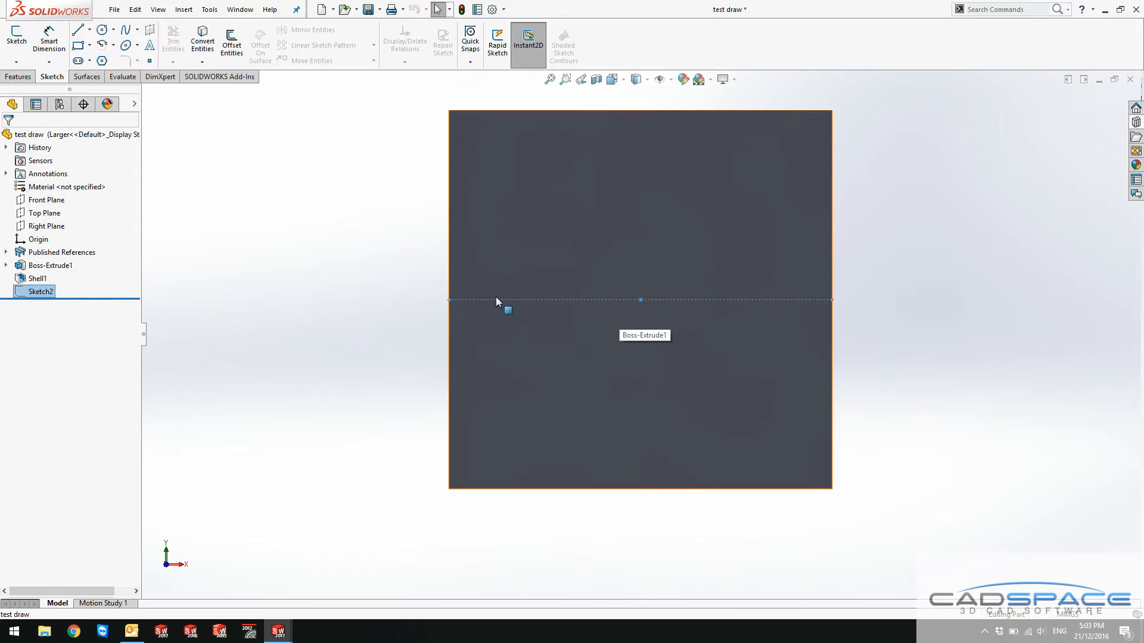
{"action": "left_click", "coordinate": [312, 347]}
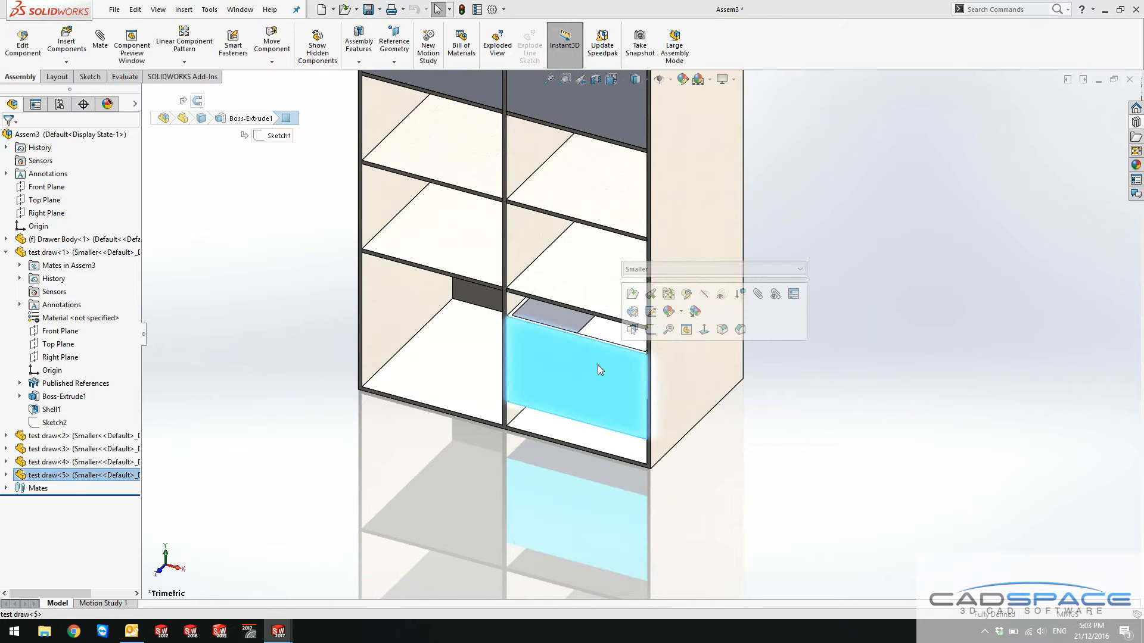
Change the bottom-right drawer copy's configuration to Larger and confirm
{"action": "left_click", "coordinate": [799, 269]}
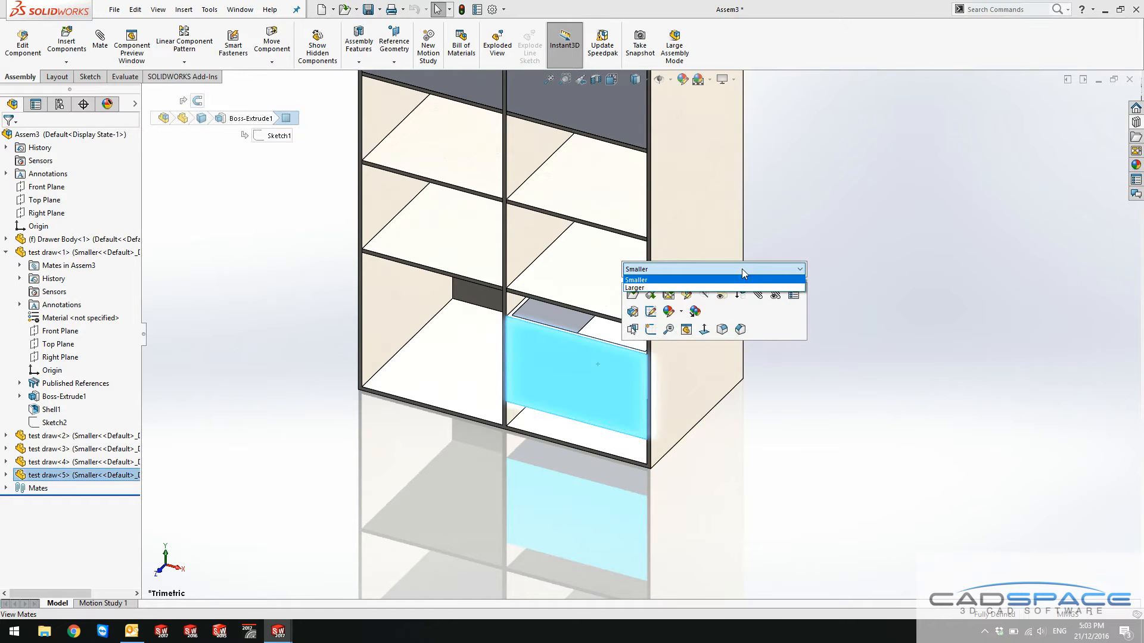
{"action": "left_click", "coordinate": [645, 288]}
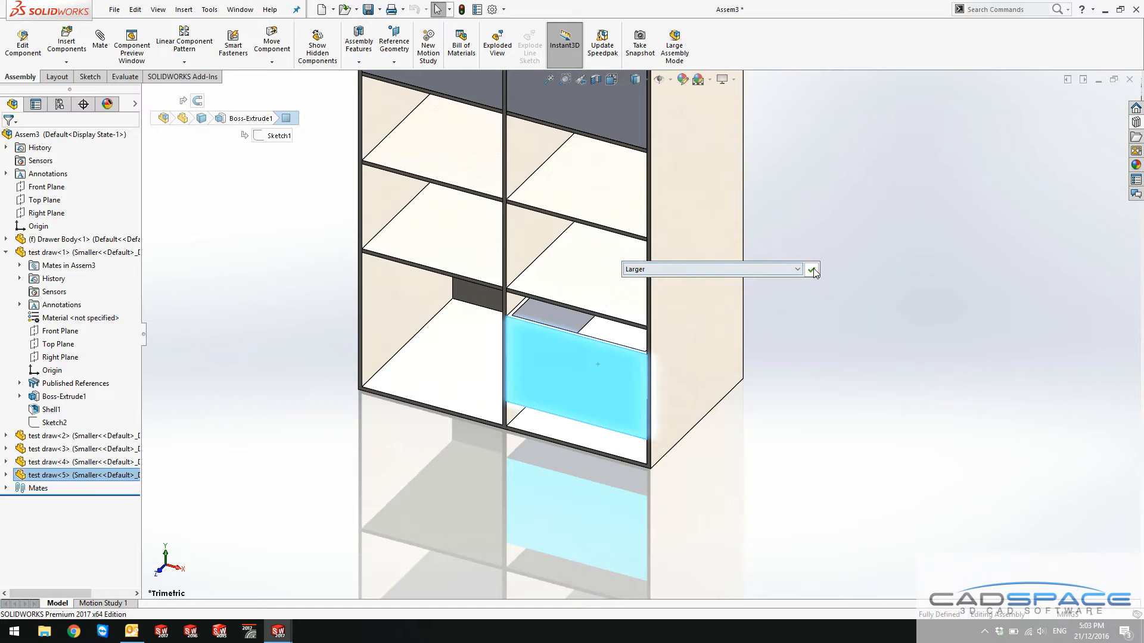
{"action": "left_click", "coordinate": [812, 270]}
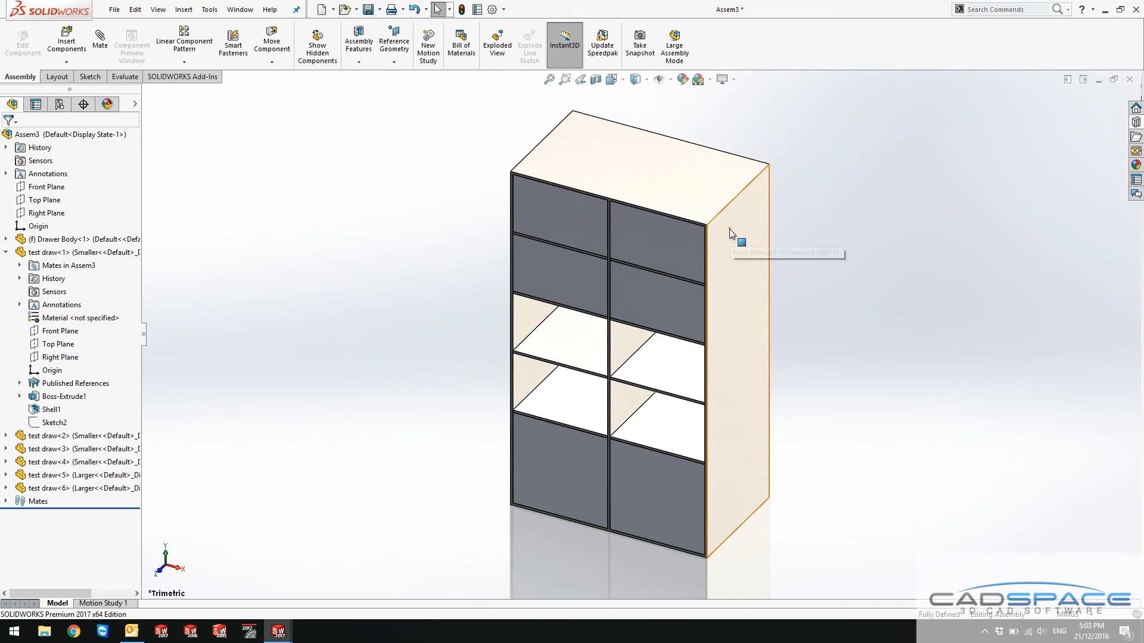
{"action": "mouse_move", "coordinate": [737, 242]}
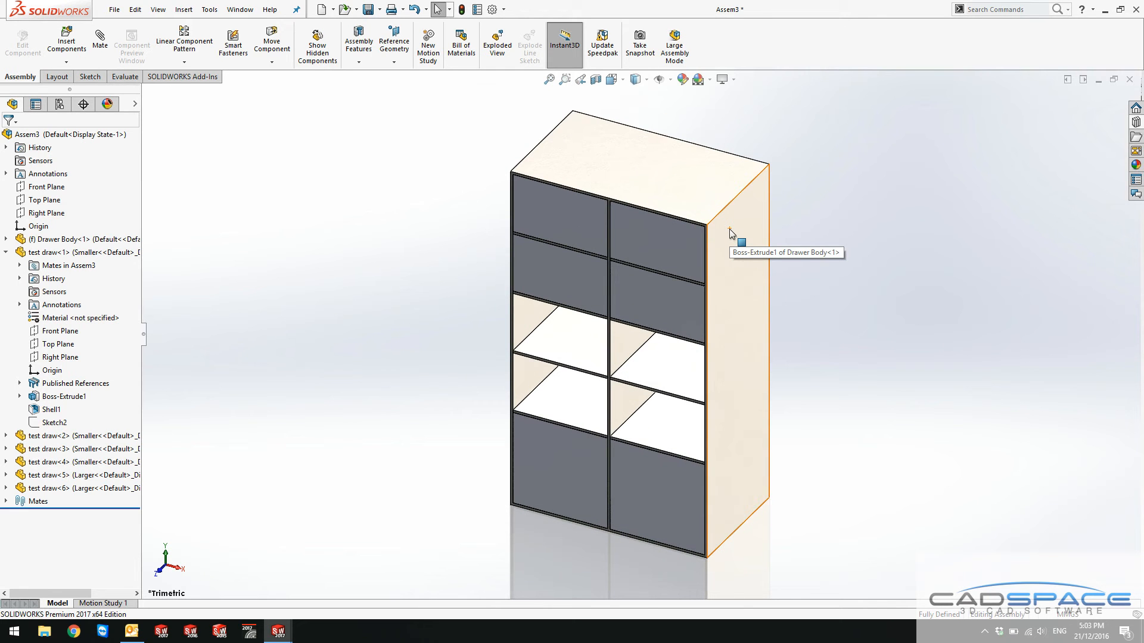
{"action": "mouse_move", "coordinate": [737, 243]}
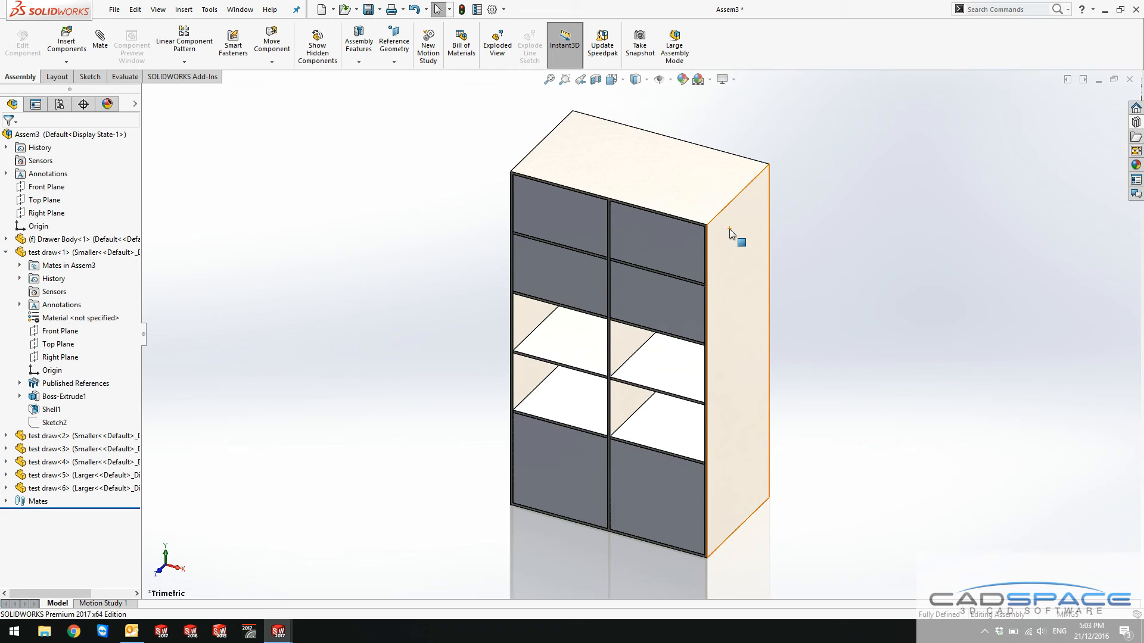